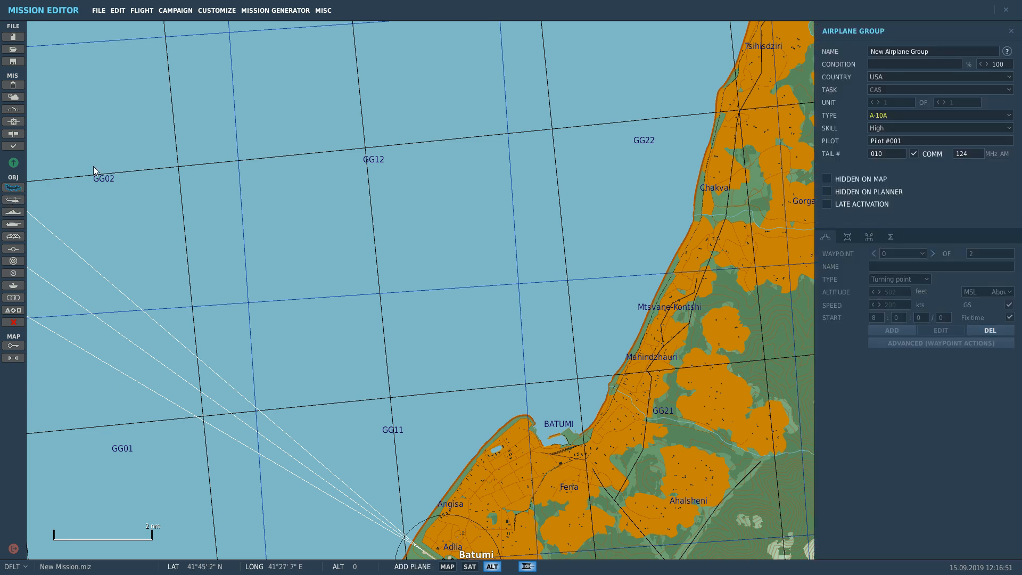
Place an airplane group over the sea and set its type to MiG-21Bis.
{"action": "left_click", "coordinate": [380, 293]}
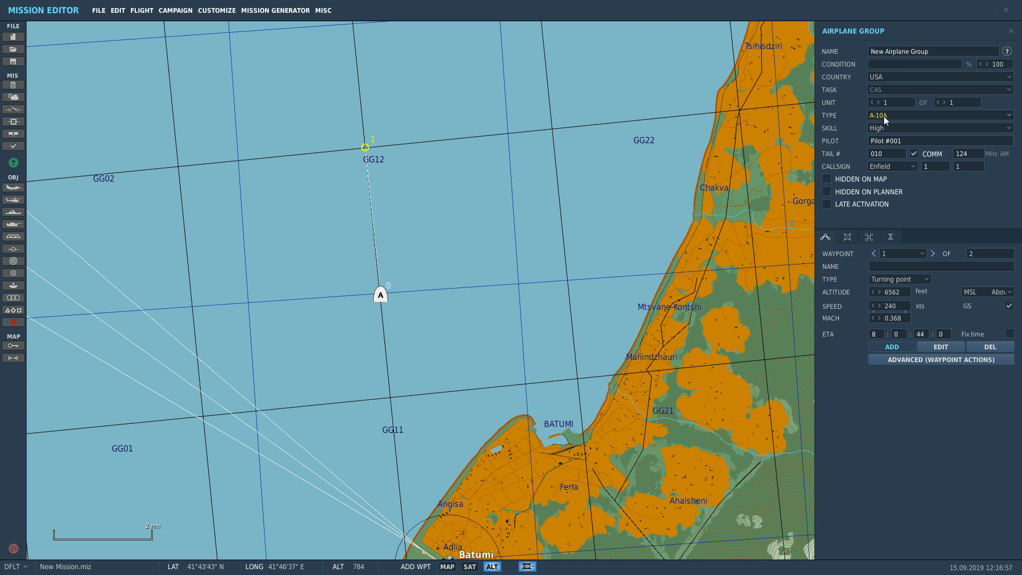
{"action": "left_click", "coordinate": [939, 115]}
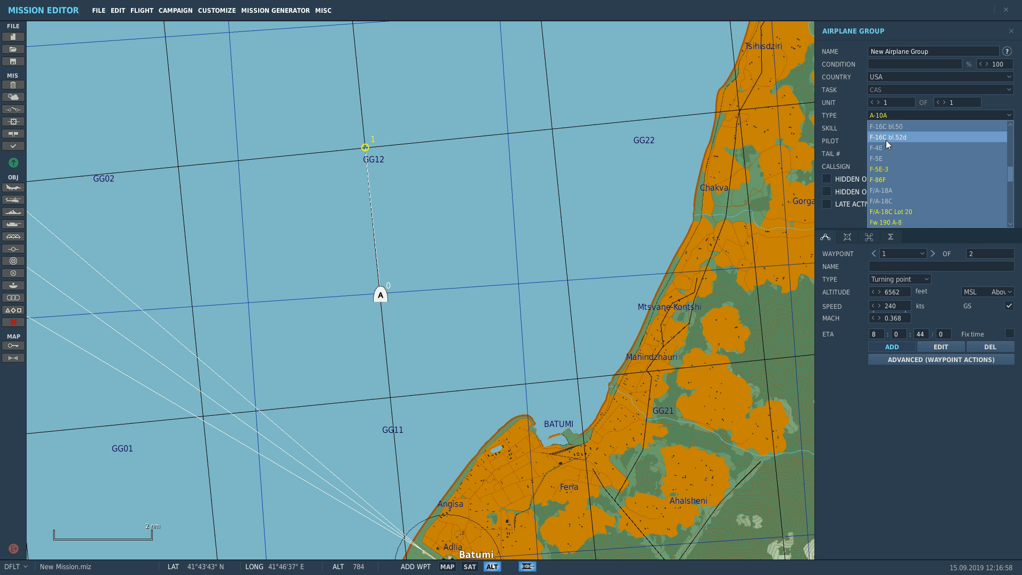
{"action": "scroll", "scroll_direction": "down", "scroll_amount": 3}
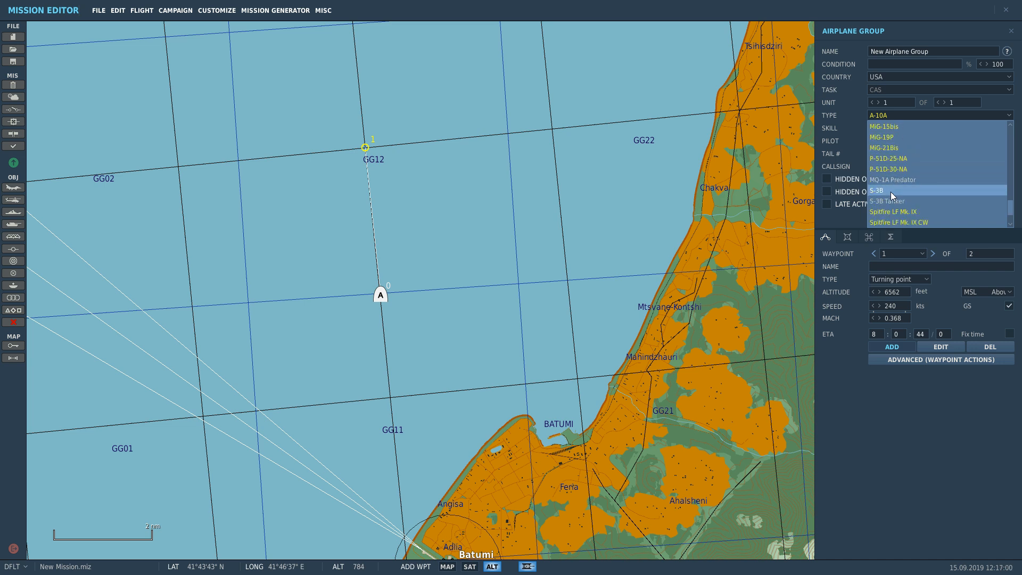
{"action": "left_click", "coordinate": [887, 147]}
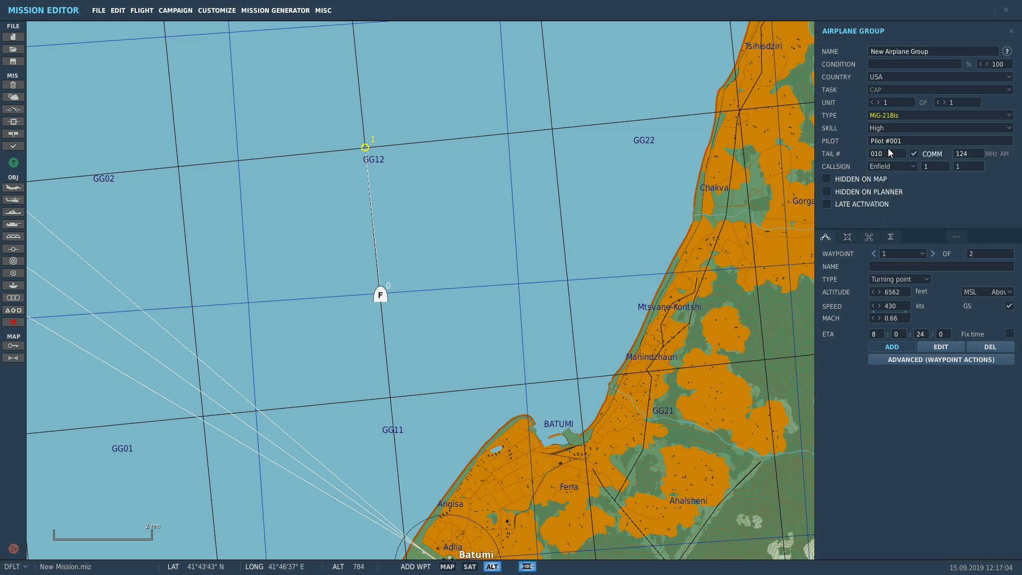
Change the group to a MiG-19P and name its pilot supercap.
{"action": "left_click", "coordinate": [939, 115]}
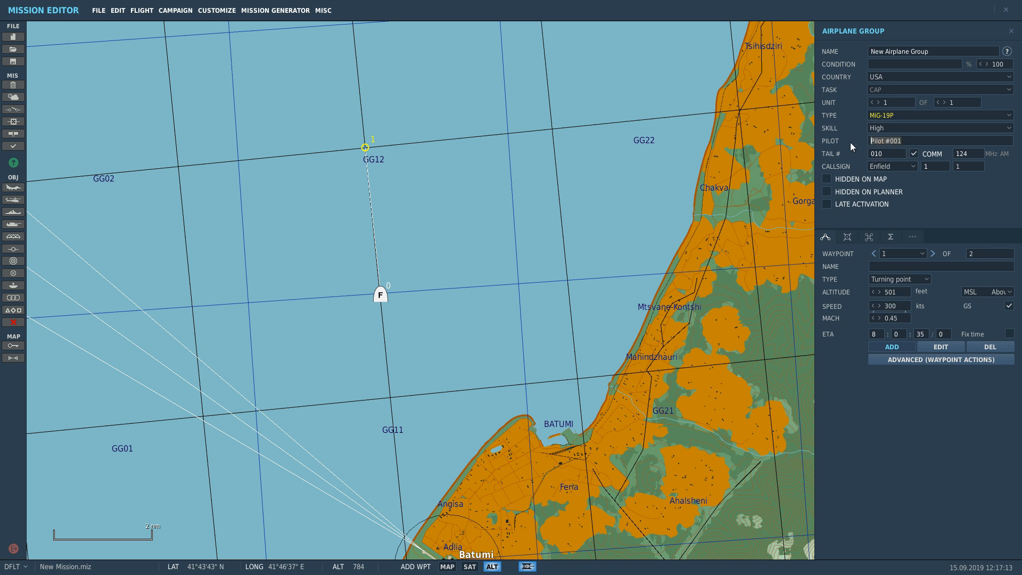
{"action": "type", "text": "supercap"}
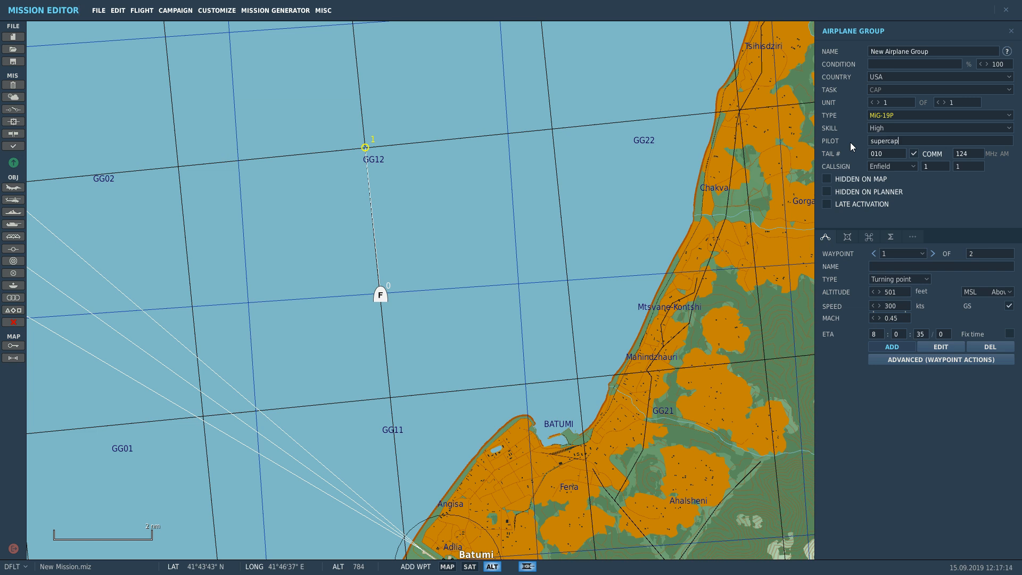
{"action": "mouse_move", "coordinate": [896, 277]}
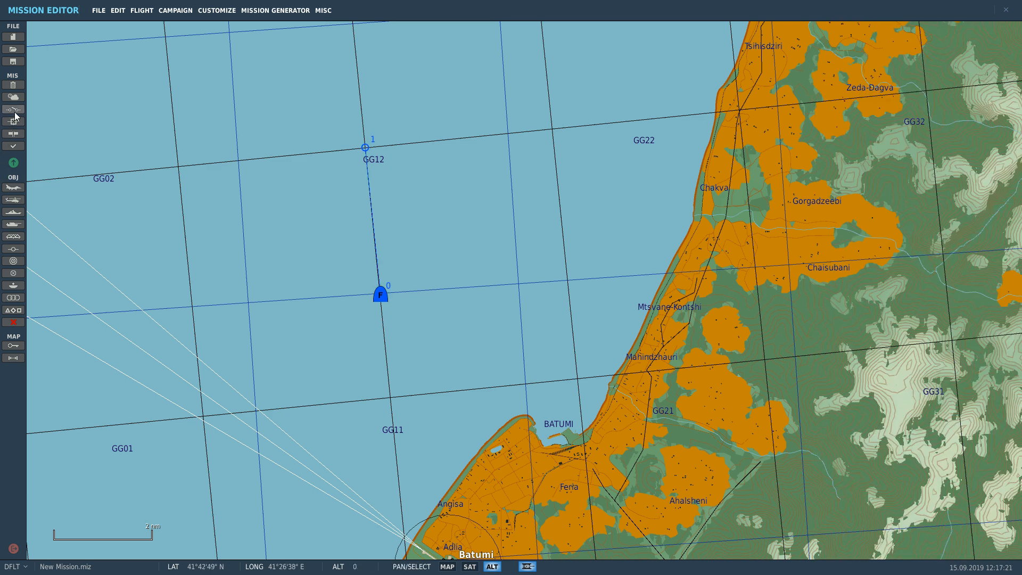
Create a new trigger of type once in the mission triggers list.
{"action": "left_click", "coordinate": [13, 108]}
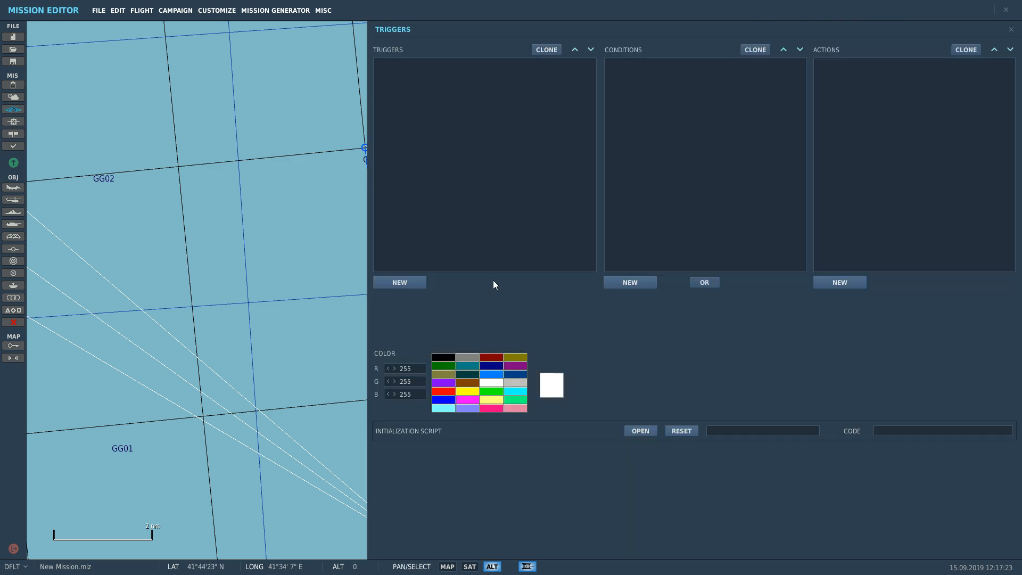
{"action": "left_click", "coordinate": [399, 281]}
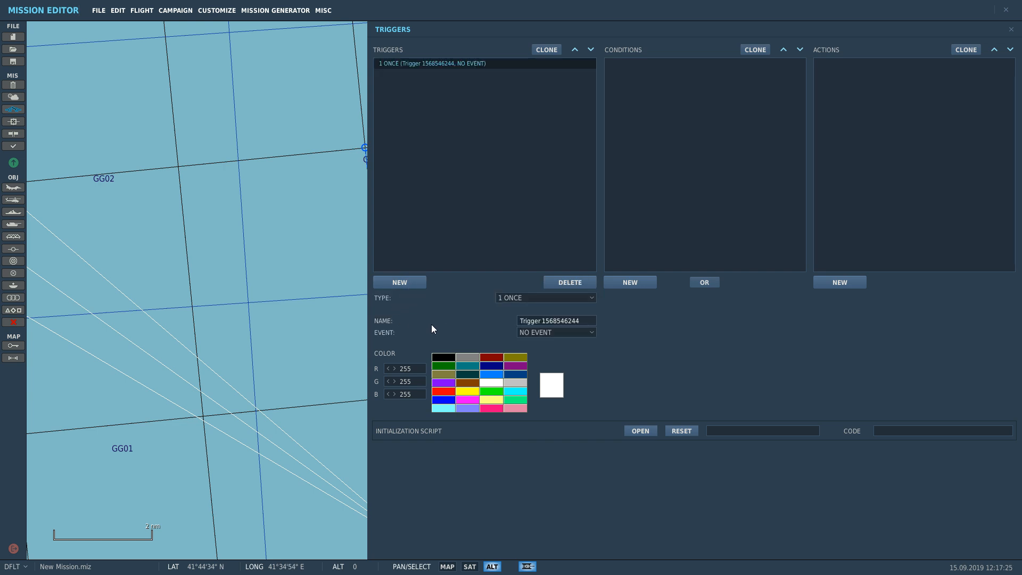
{"action": "left_click", "coordinate": [545, 297]}
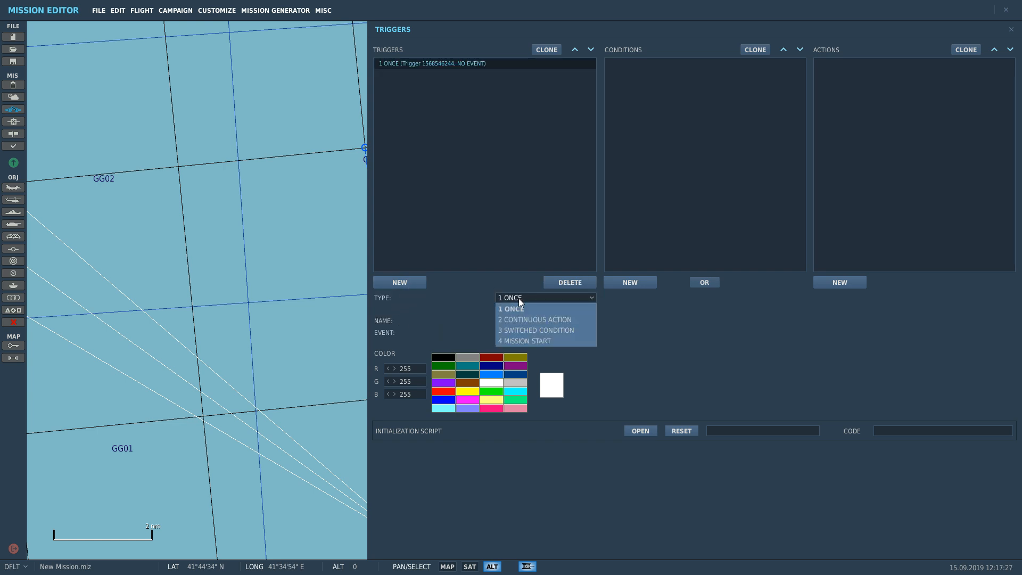
{"action": "mouse_move", "coordinate": [525, 330]}
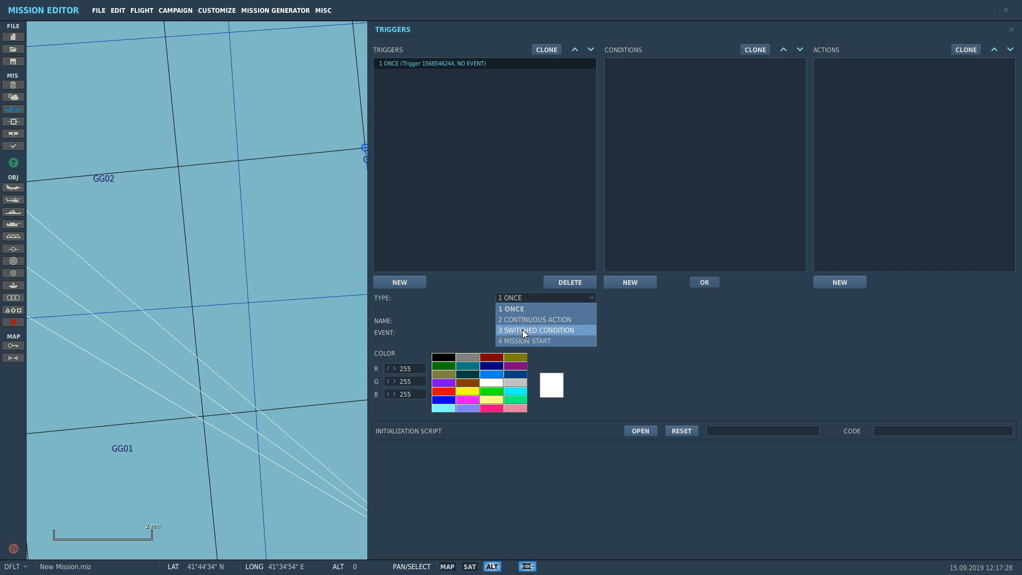
{"action": "mouse_move", "coordinate": [525, 341]}
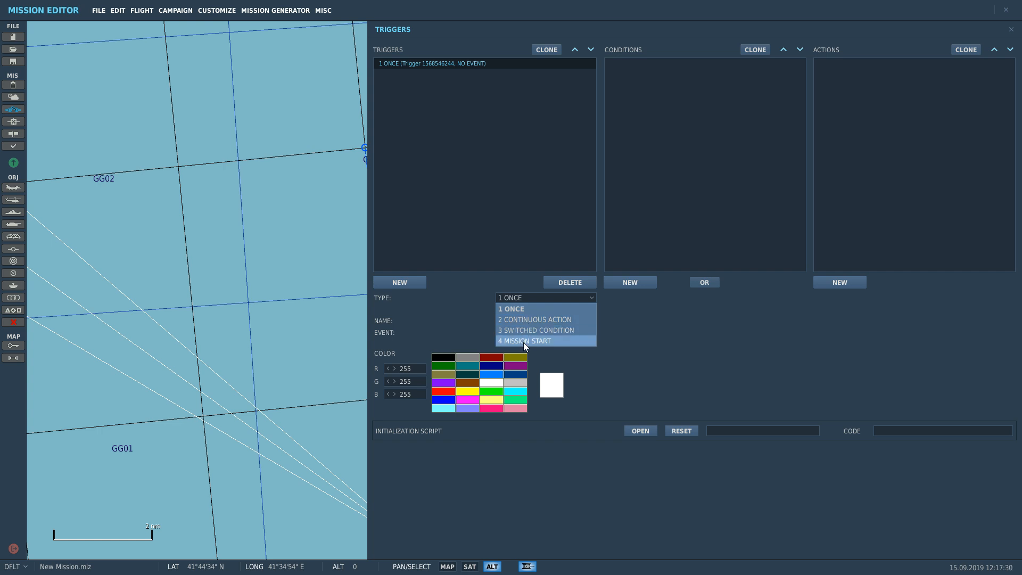
{"action": "mouse_move", "coordinate": [528, 319]}
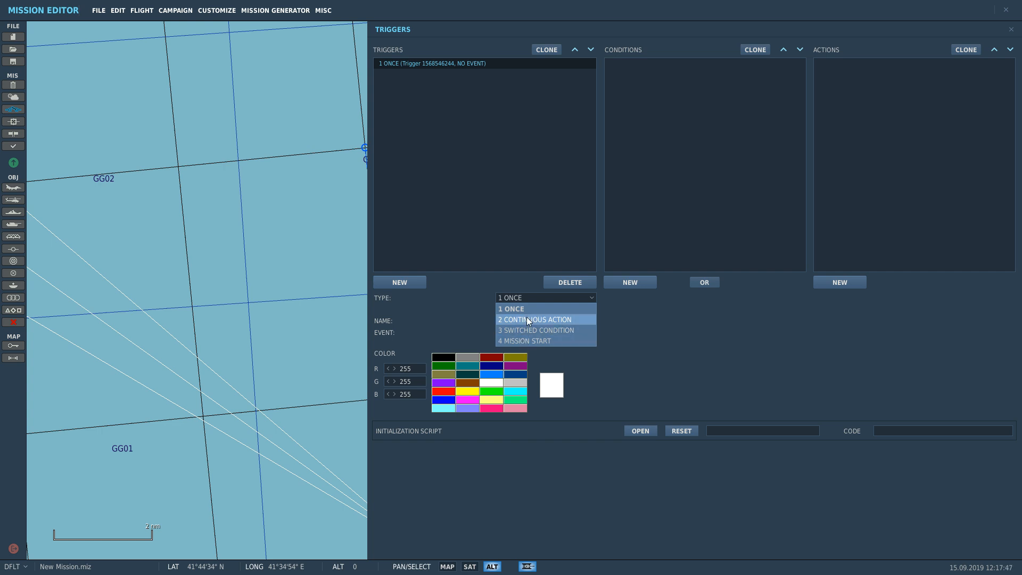
{"action": "mouse_move", "coordinate": [517, 199]}
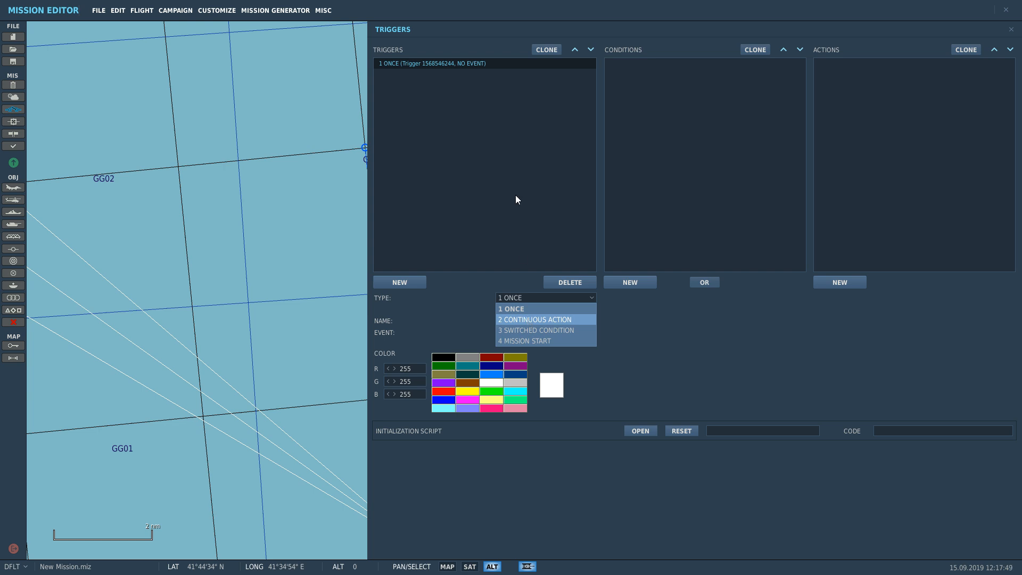
{"action": "mouse_move", "coordinate": [949, 189]}
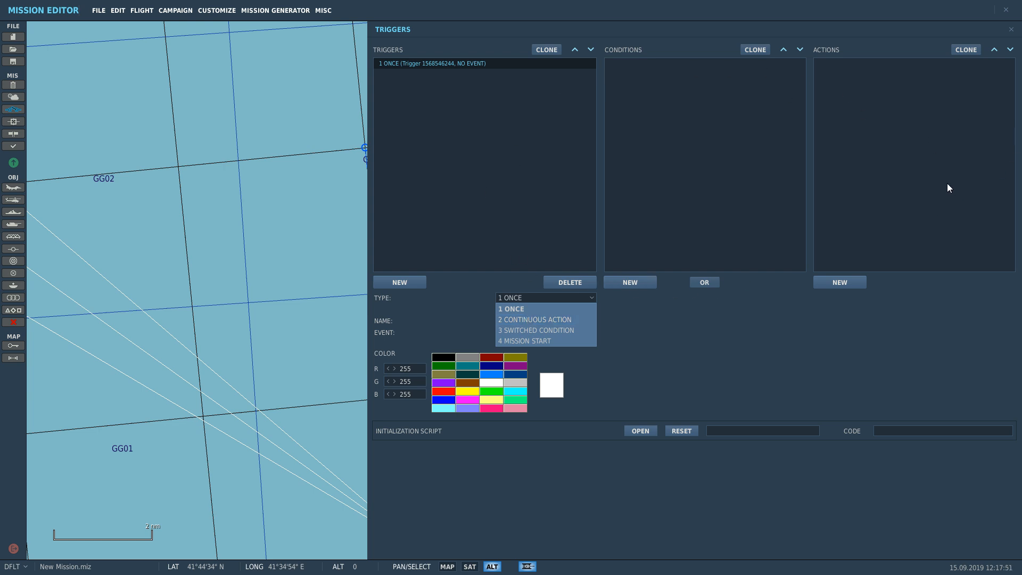
{"action": "mouse_move", "coordinate": [530, 308]}
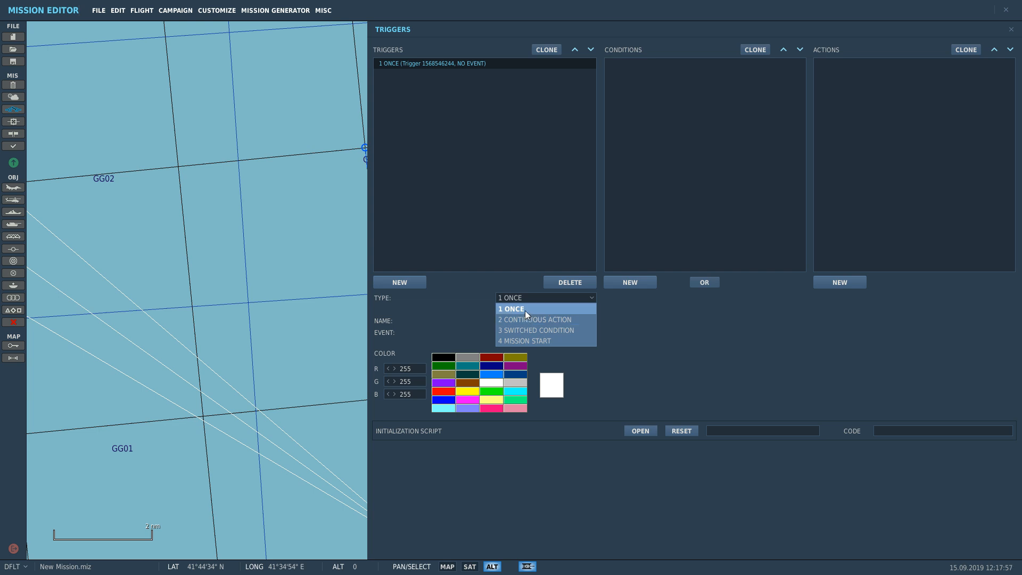
{"action": "mouse_move", "coordinate": [592, 273]}
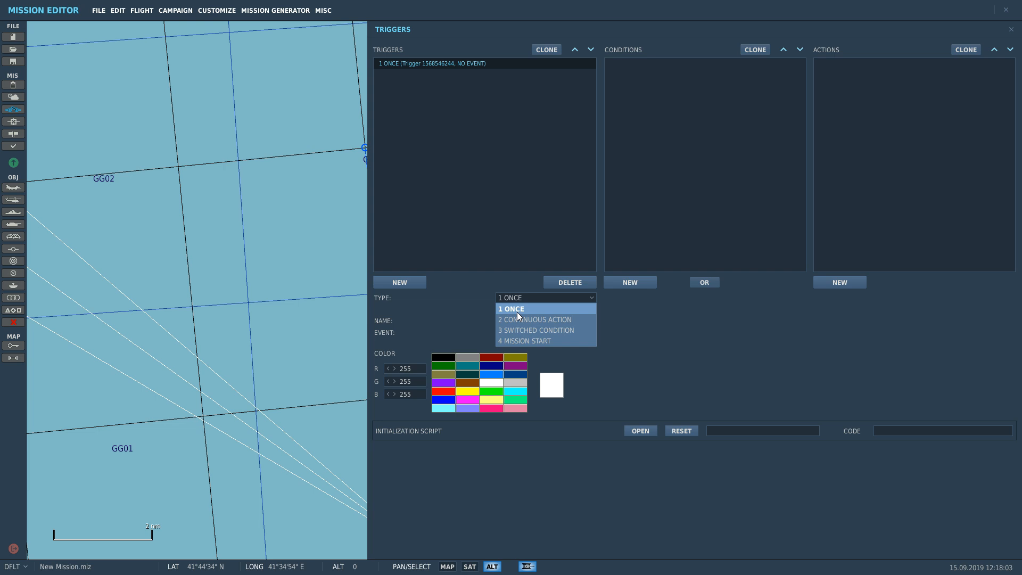
{"action": "mouse_move", "coordinate": [661, 86]}
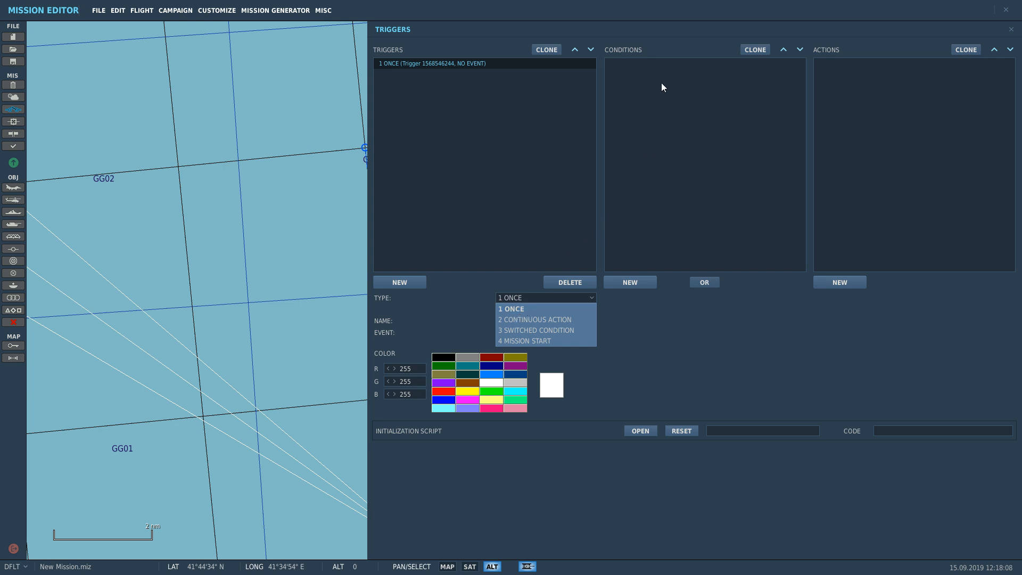
{"action": "mouse_move", "coordinate": [837, 46]}
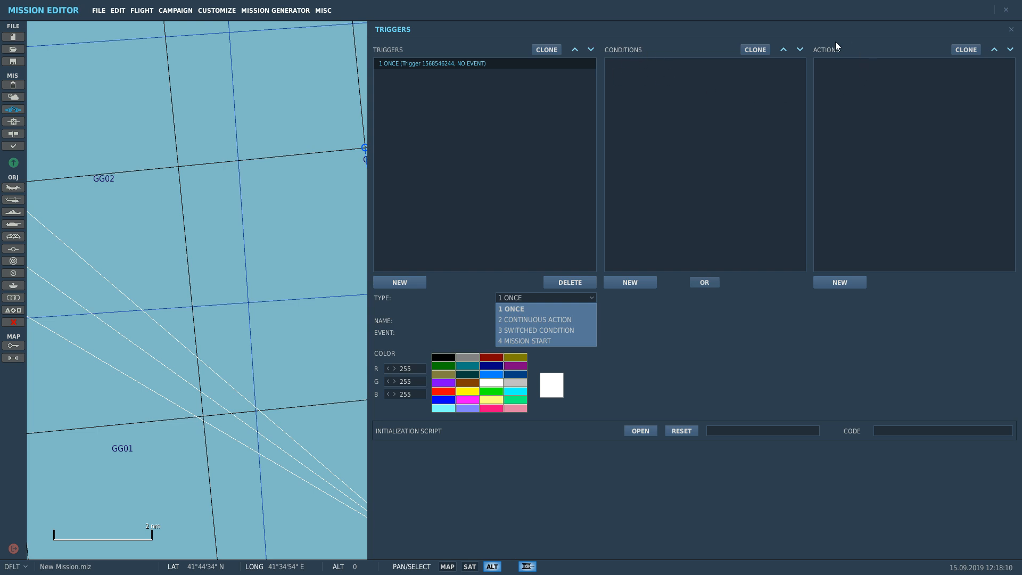
{"action": "mouse_move", "coordinate": [818, 65]}
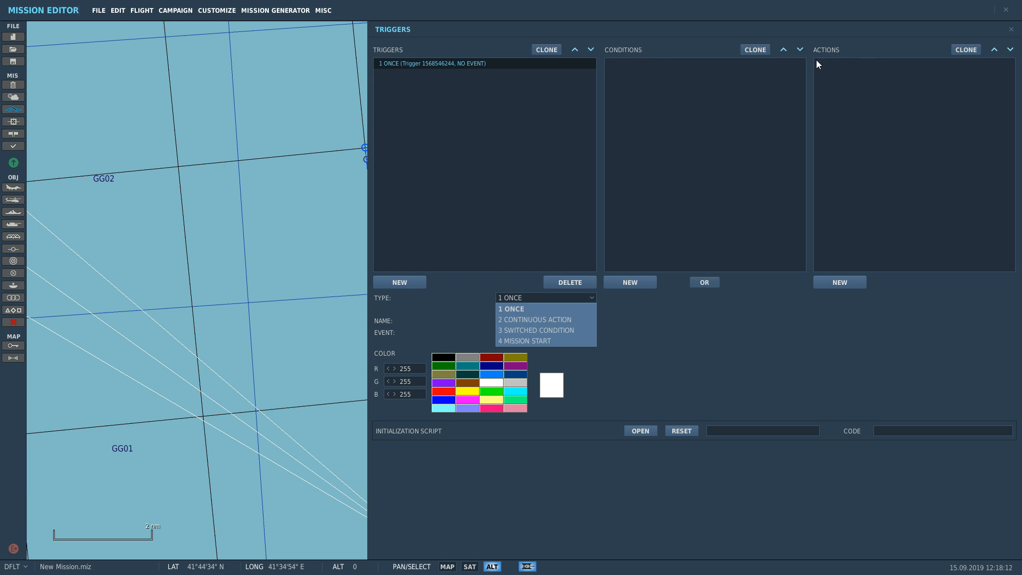
{"action": "mouse_move", "coordinate": [522, 313]}
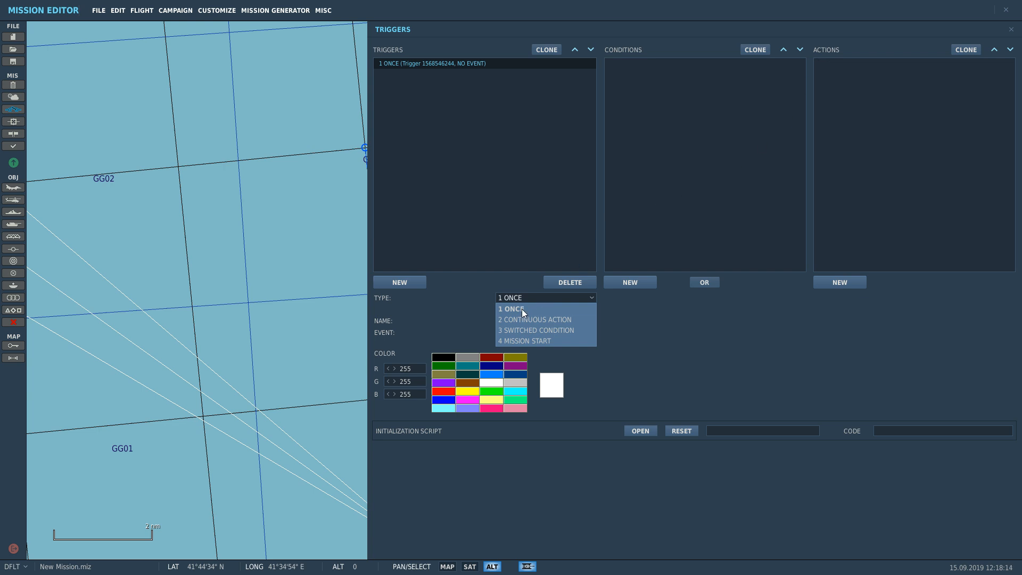
{"action": "left_click", "coordinate": [533, 319]}
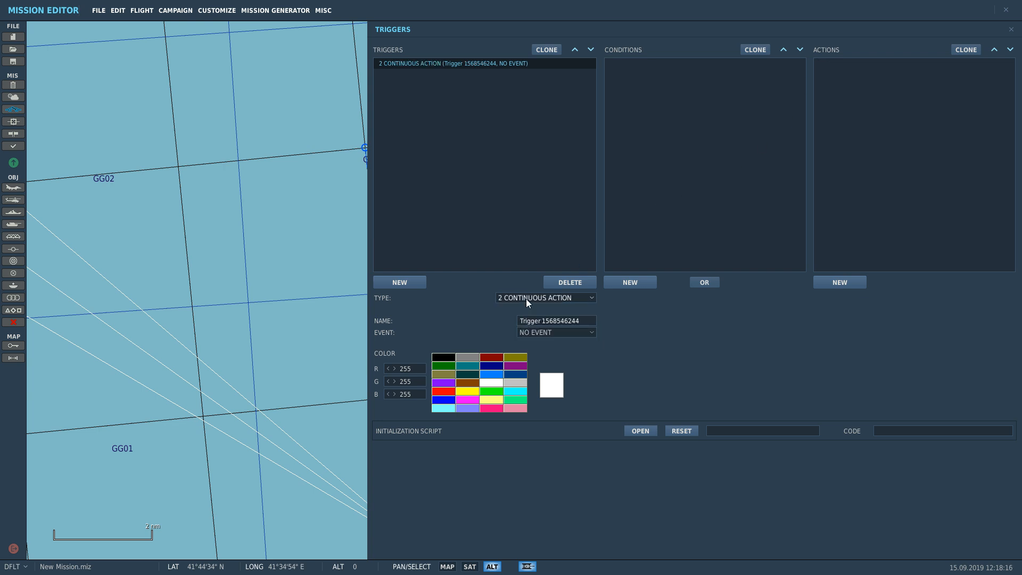
{"action": "mouse_move", "coordinate": [734, 167]}
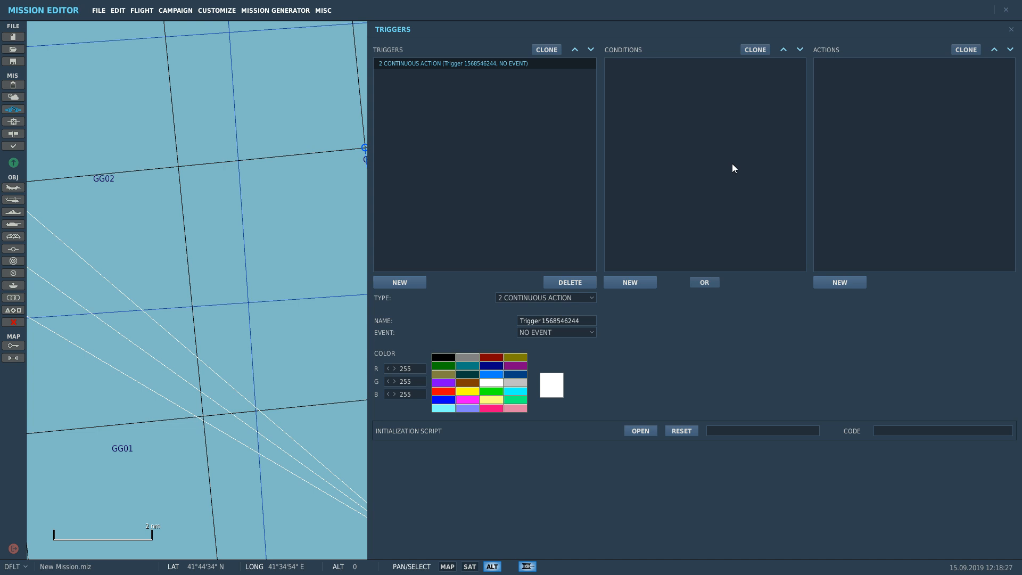
{"action": "mouse_move", "coordinate": [616, 46]}
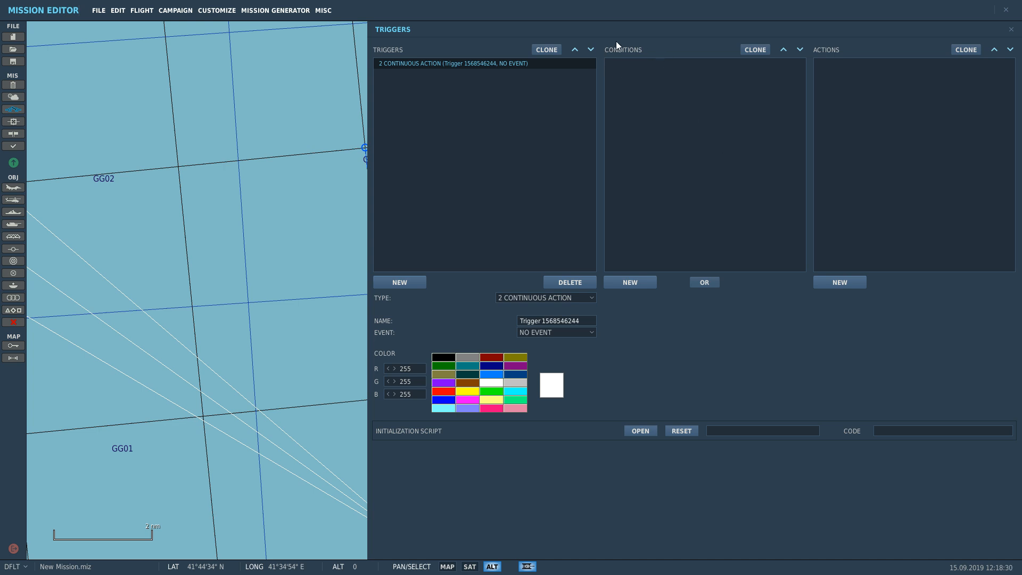
{"action": "mouse_move", "coordinate": [829, 65]}
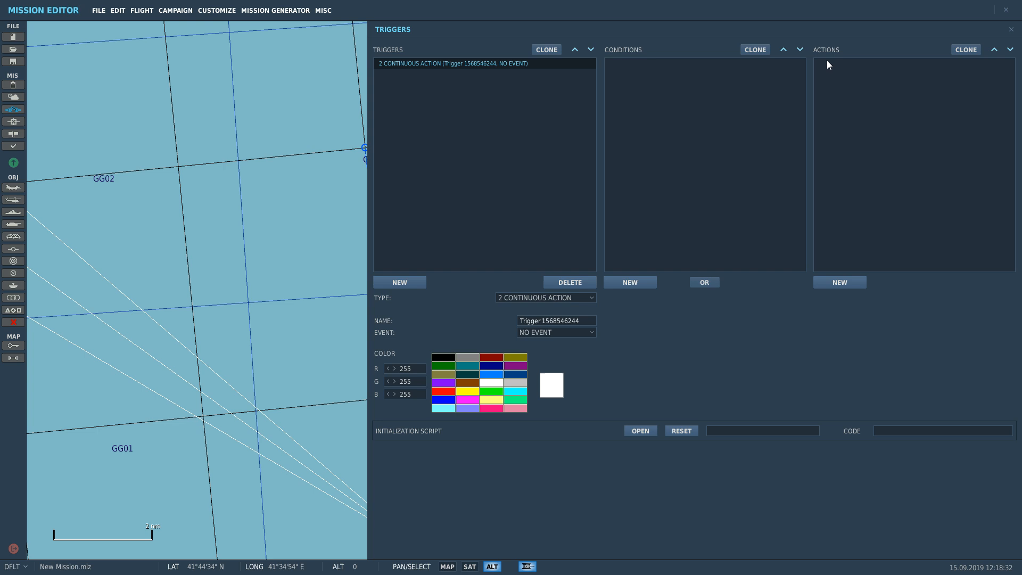
{"action": "mouse_move", "coordinate": [600, 94]}
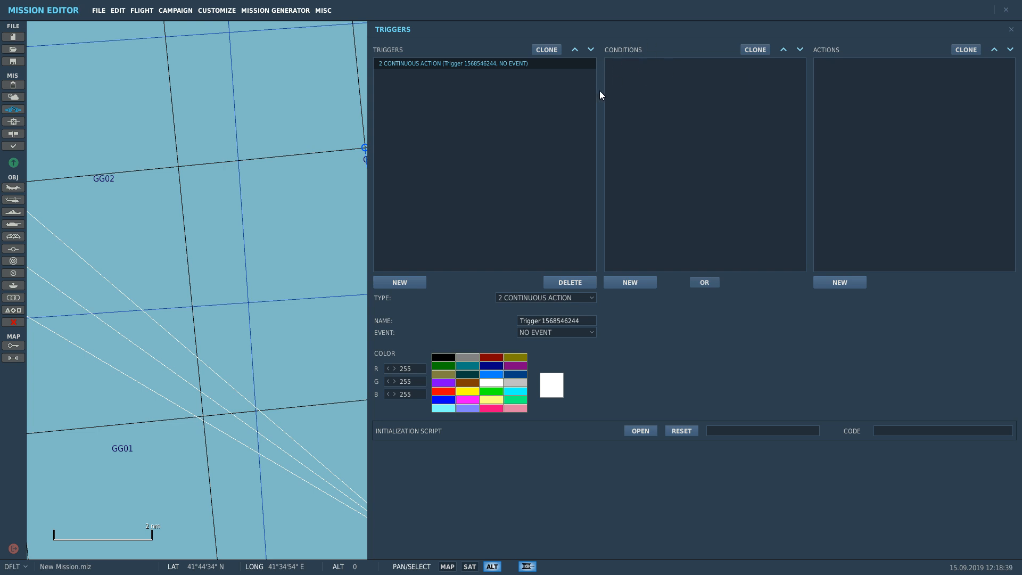
{"action": "mouse_move", "coordinate": [828, 73]}
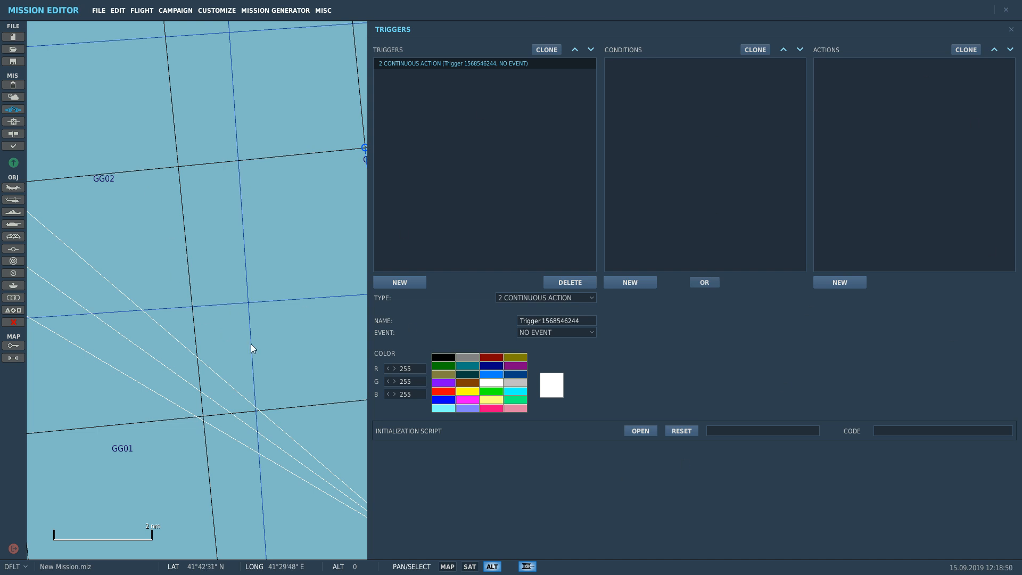
{"action": "mouse_move", "coordinate": [594, 320]}
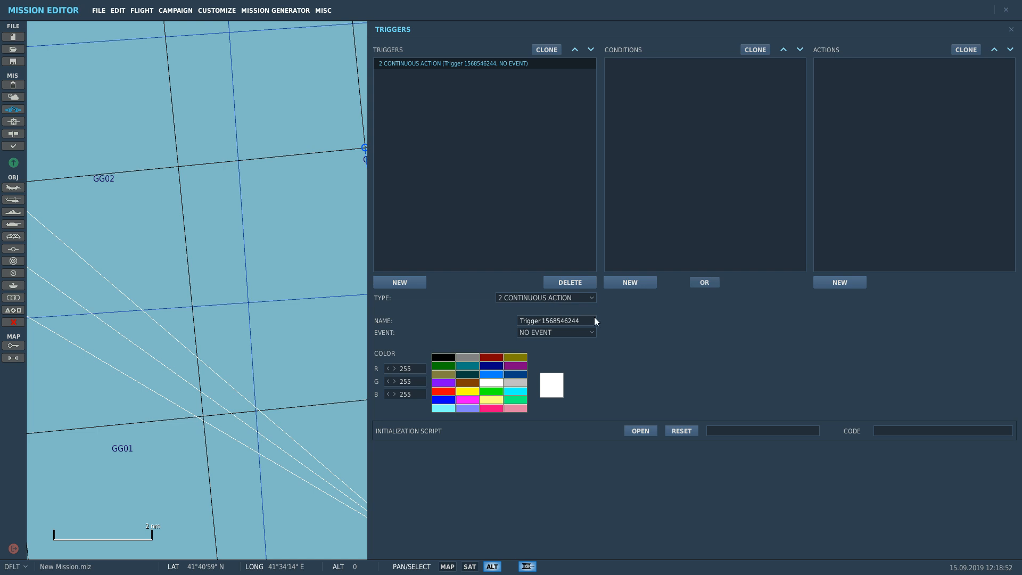
{"action": "mouse_move", "coordinate": [593, 306]}
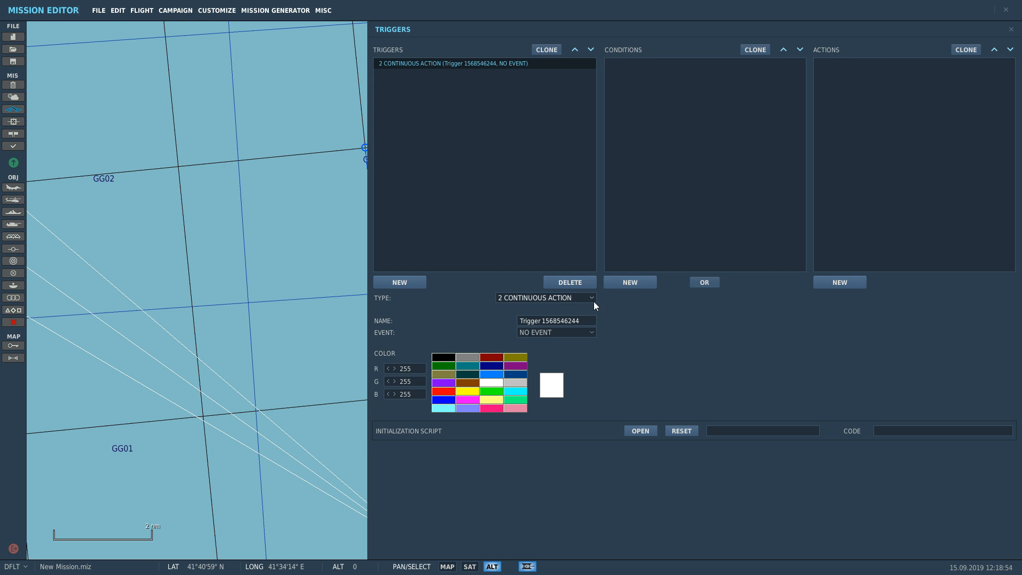
{"action": "mouse_move", "coordinate": [585, 320]}
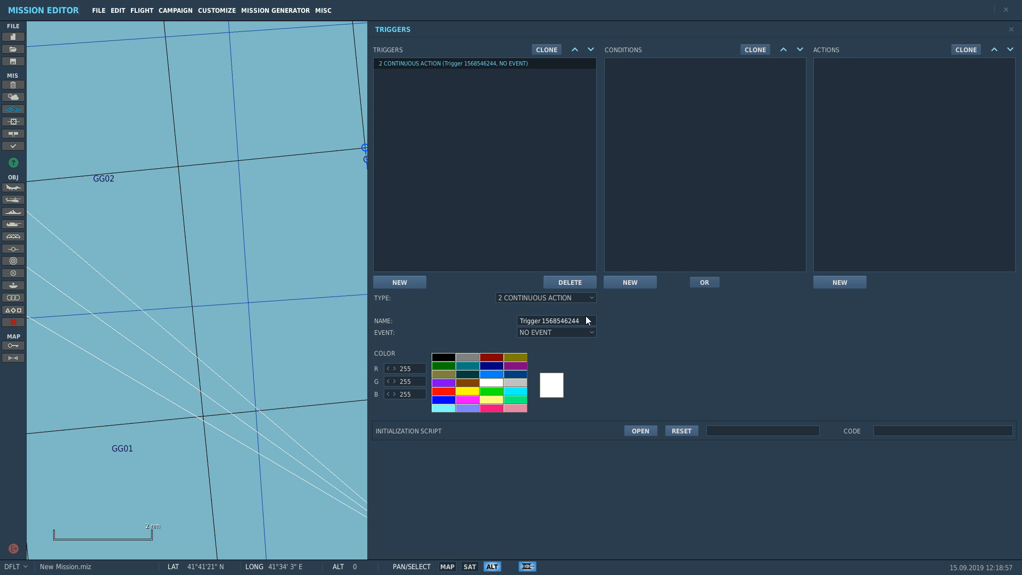
{"action": "left_click", "coordinate": [545, 297]}
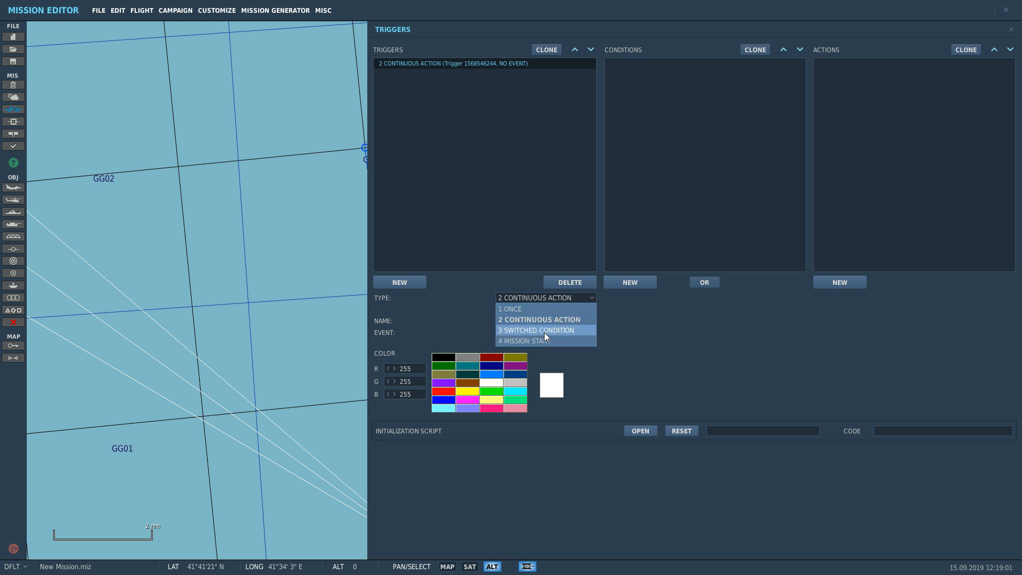
{"action": "left_click", "coordinate": [536, 330]}
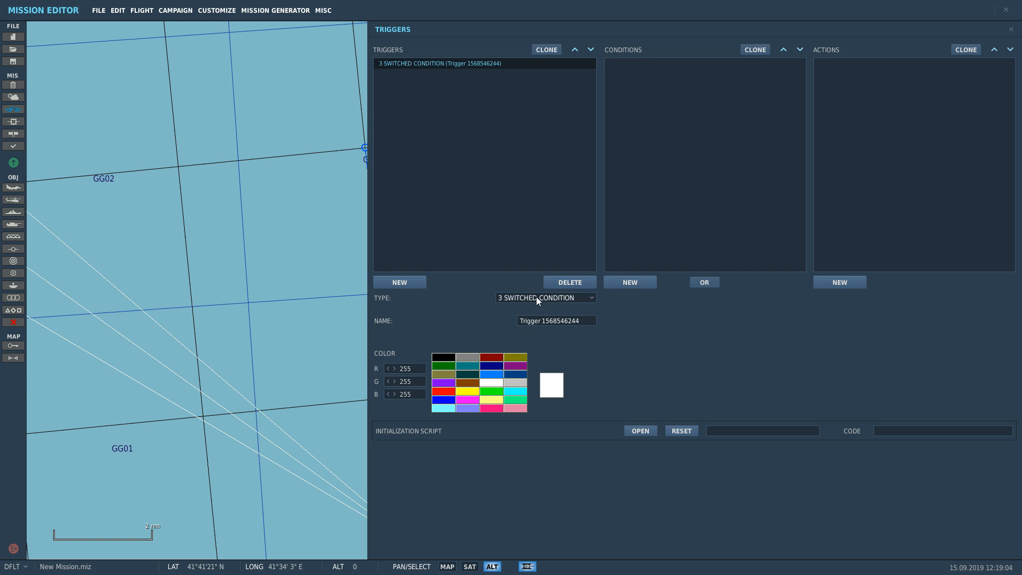
{"action": "mouse_move", "coordinate": [641, 49]}
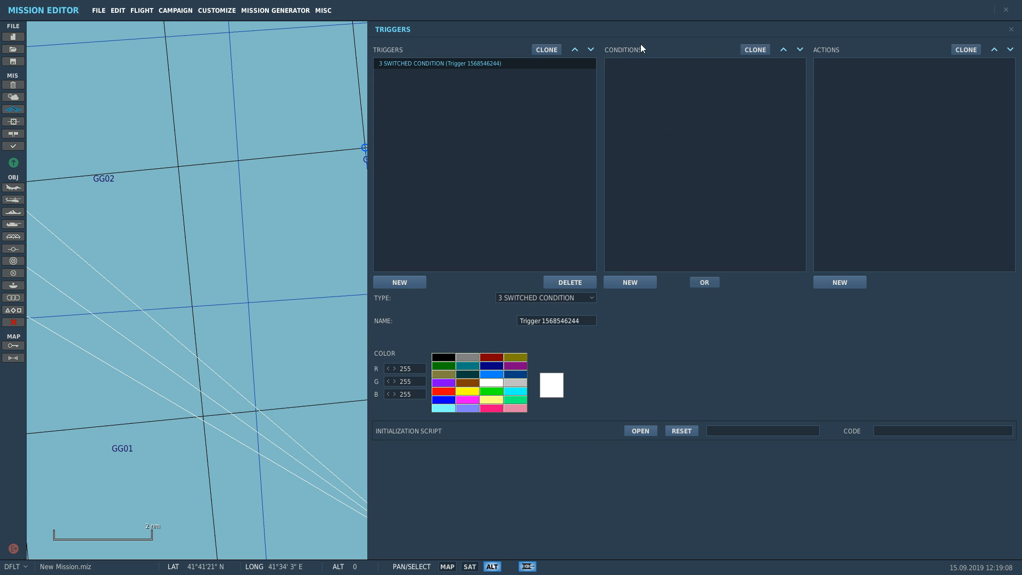
{"action": "mouse_move", "coordinate": [632, 88]}
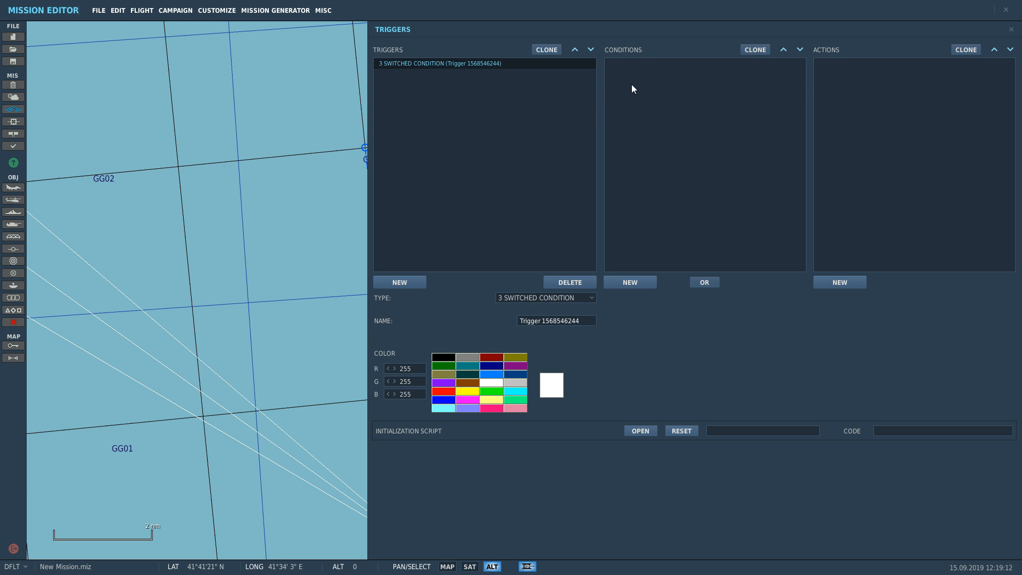
{"action": "mouse_move", "coordinate": [862, 139]}
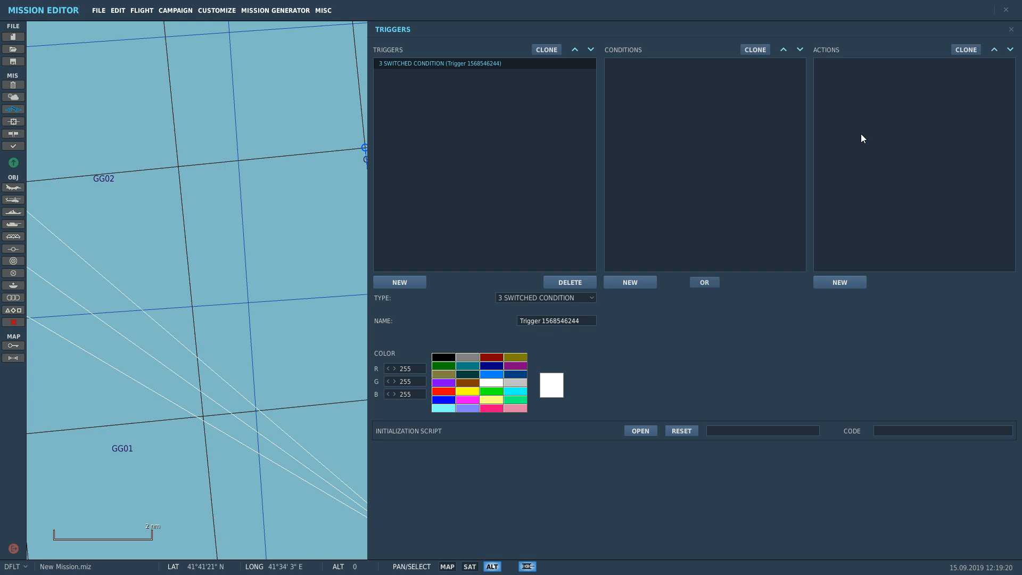
{"action": "mouse_move", "coordinate": [646, 57]}
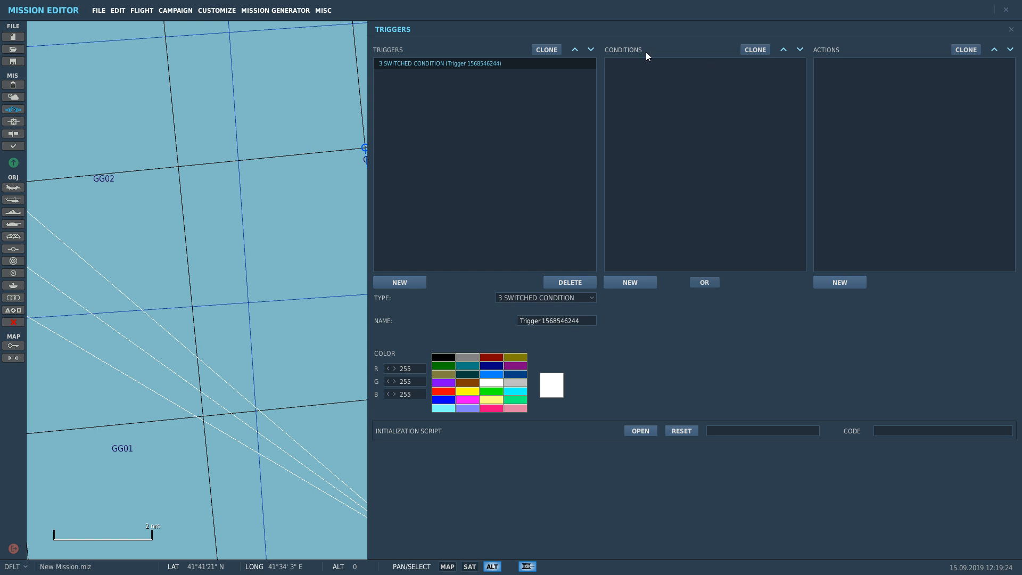
{"action": "mouse_move", "coordinate": [733, 161]}
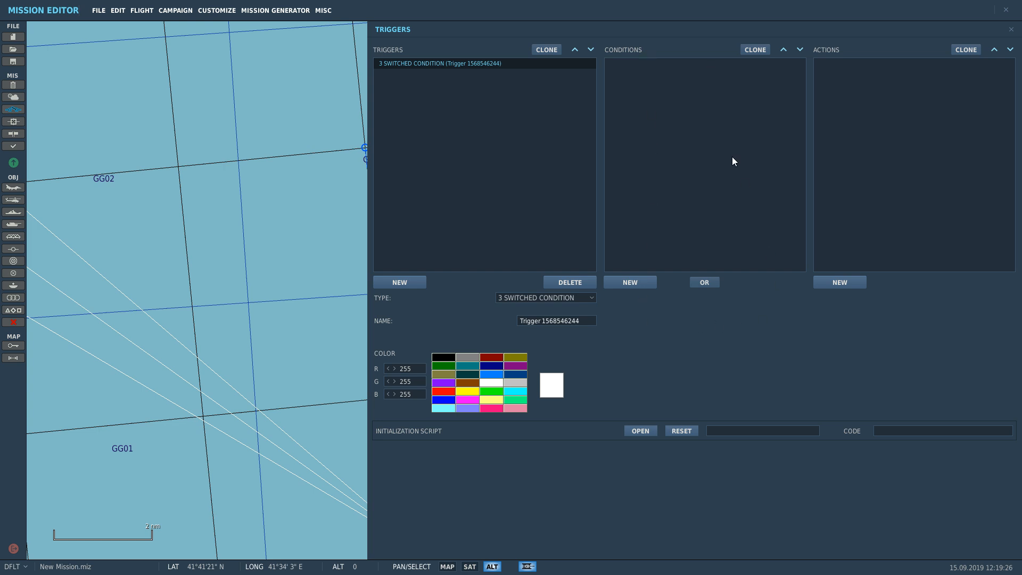
{"action": "mouse_move", "coordinate": [682, 51]}
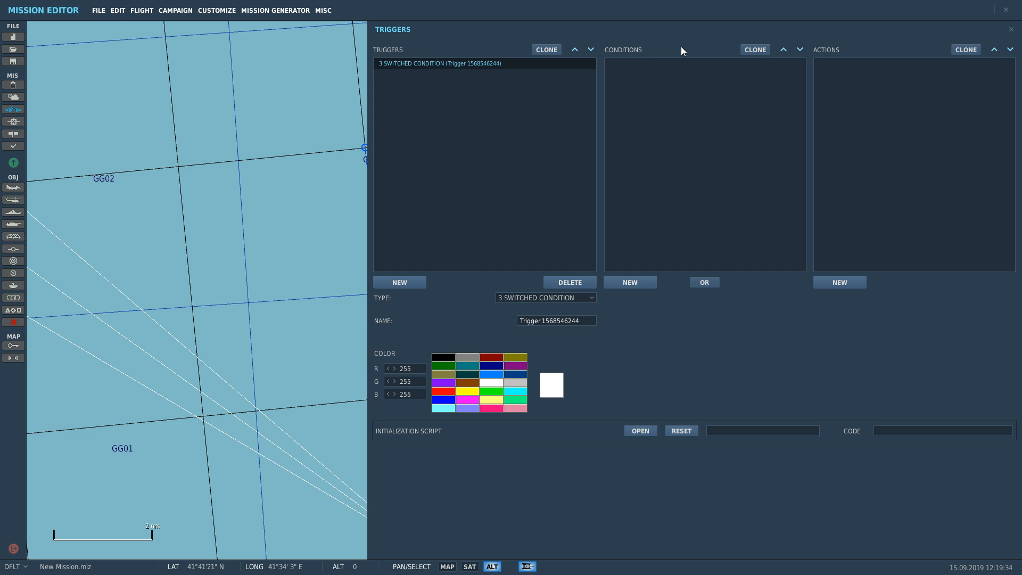
Try the mission-start trigger type, then set the trigger back to continuous action.
{"action": "left_click", "coordinate": [545, 298]}
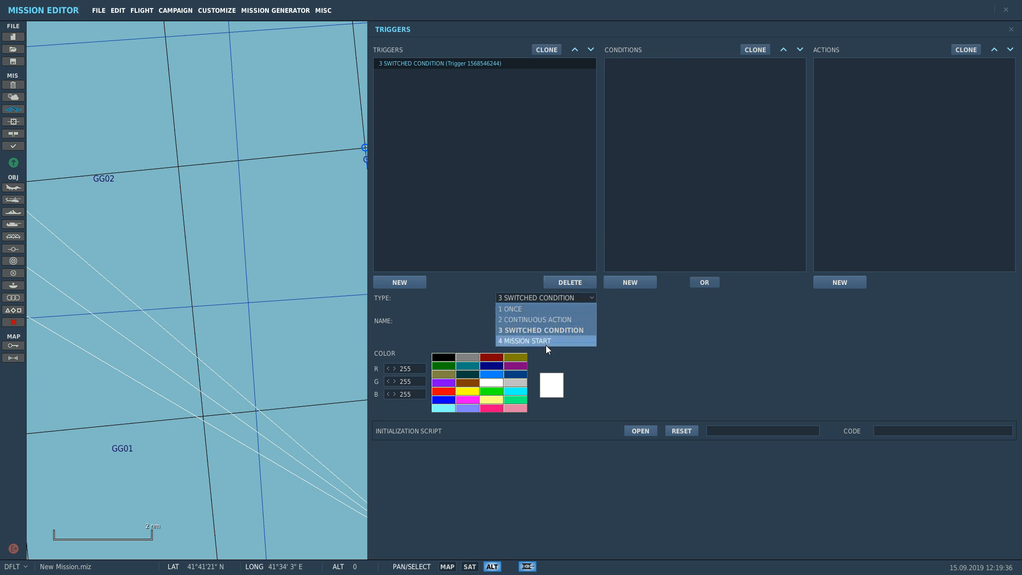
{"action": "left_click", "coordinate": [524, 341]}
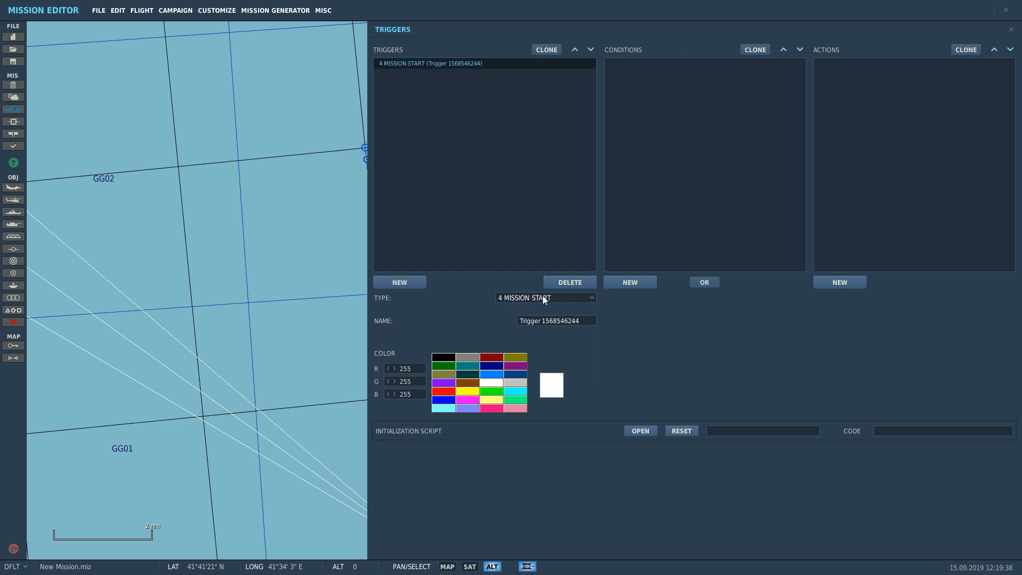
{"action": "left_click", "coordinate": [545, 297]}
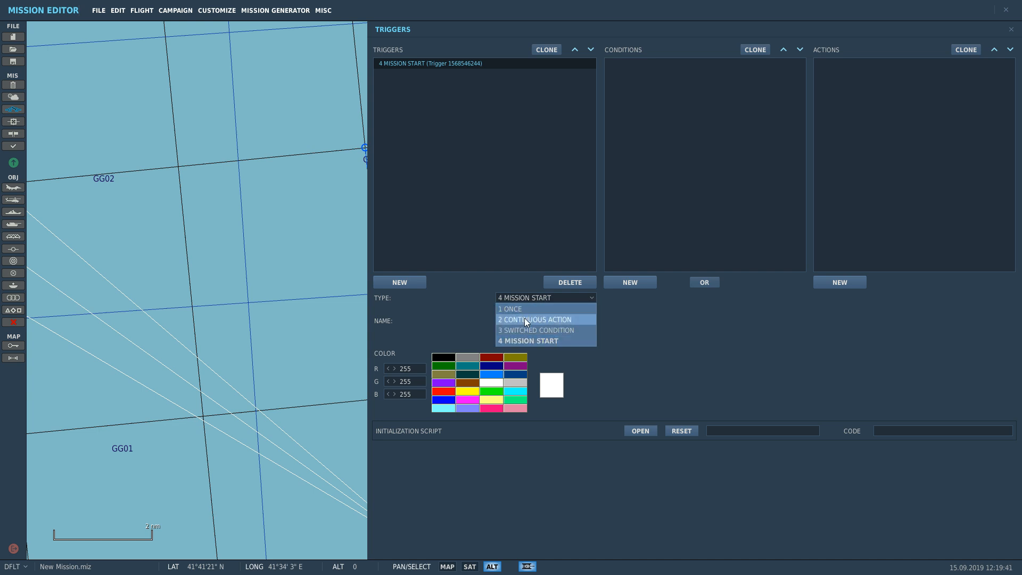
{"action": "left_click", "coordinate": [534, 320]}
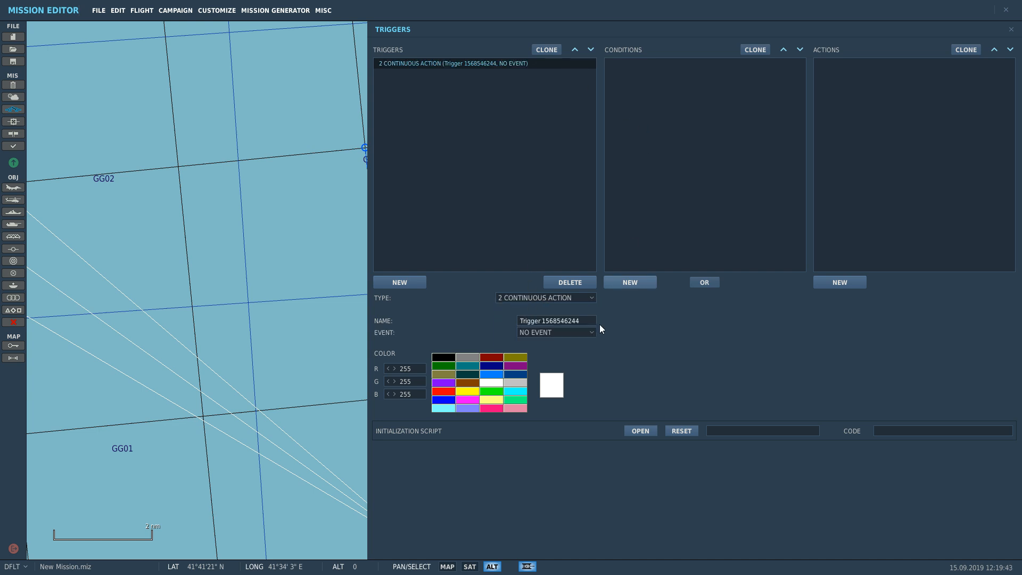
Add a condition that supercap's AGL altitude is higher than 330.
{"action": "left_click", "coordinate": [629, 281]}
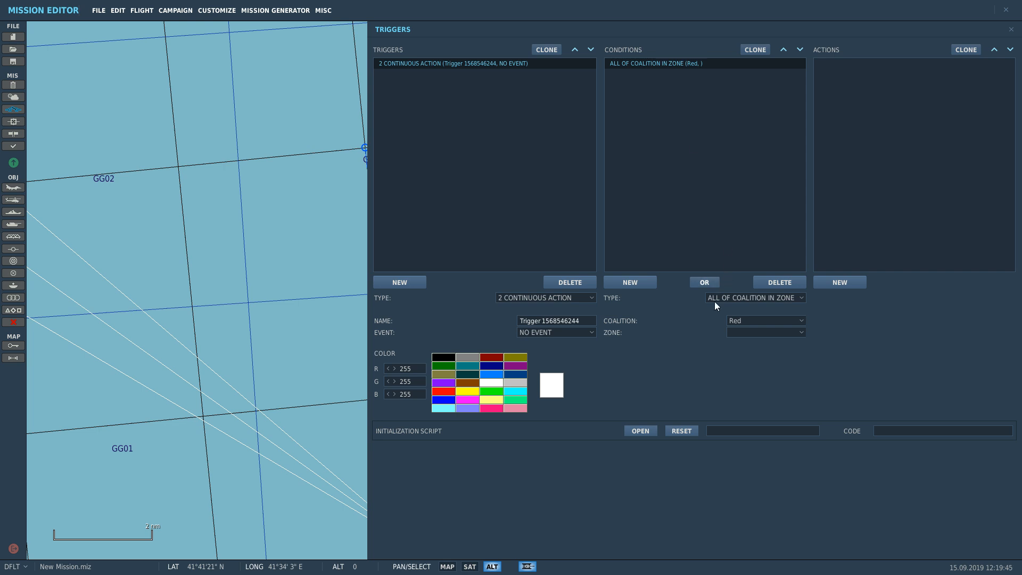
{"action": "left_click", "coordinate": [754, 297]}
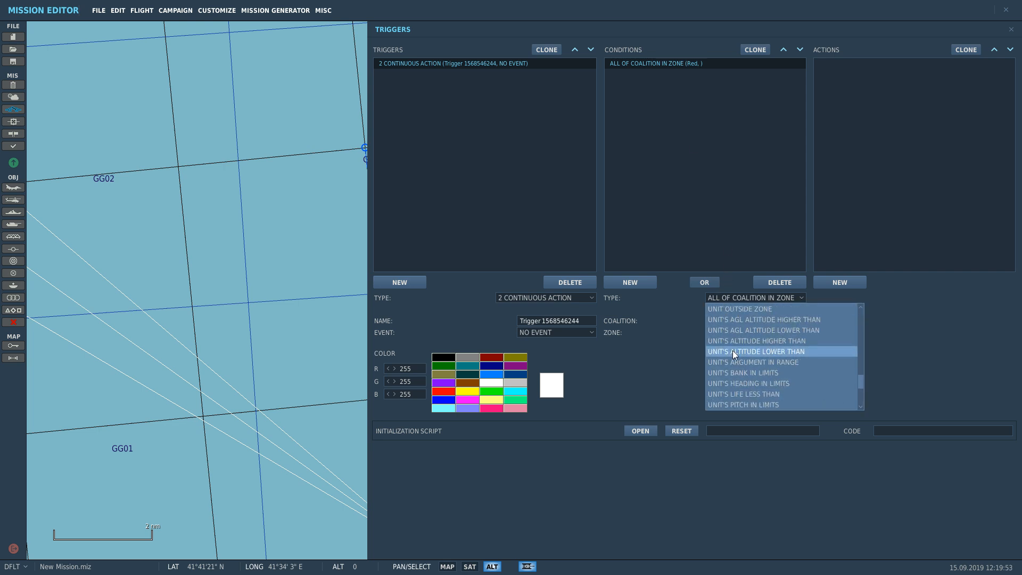
{"action": "mouse_move", "coordinate": [725, 319]}
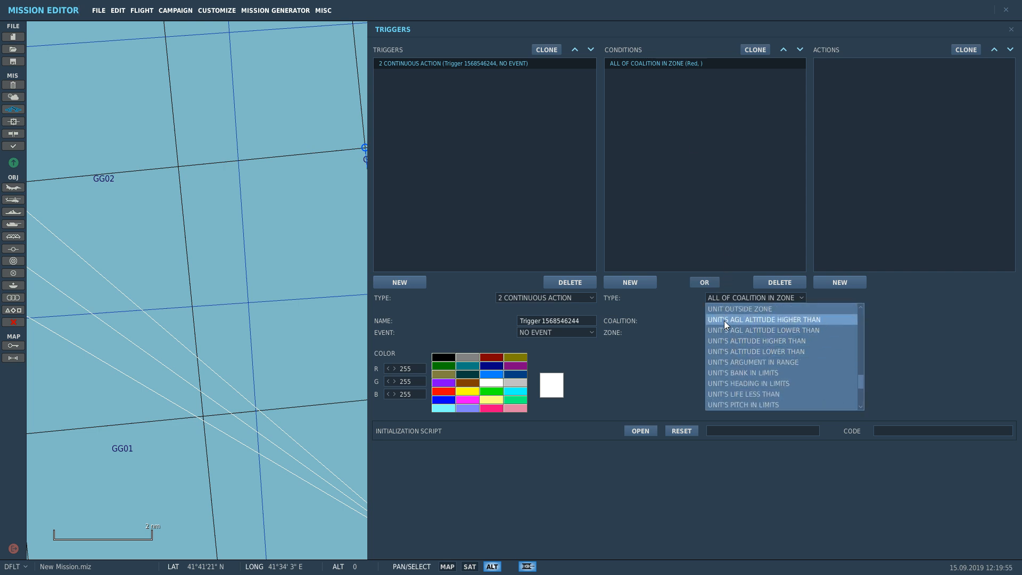
{"action": "left_click", "coordinate": [765, 320]}
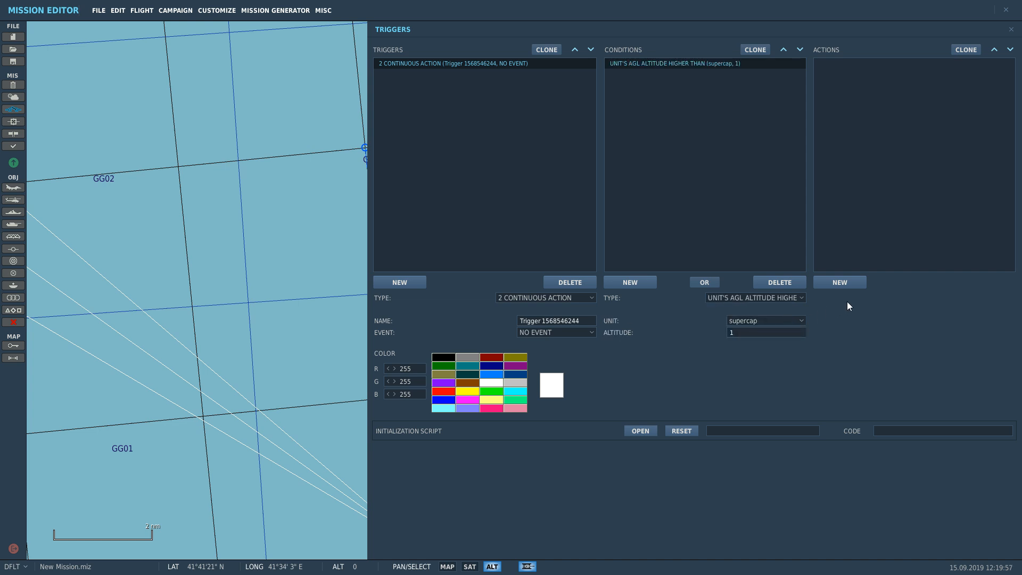
{"action": "left_click", "coordinate": [766, 333]}
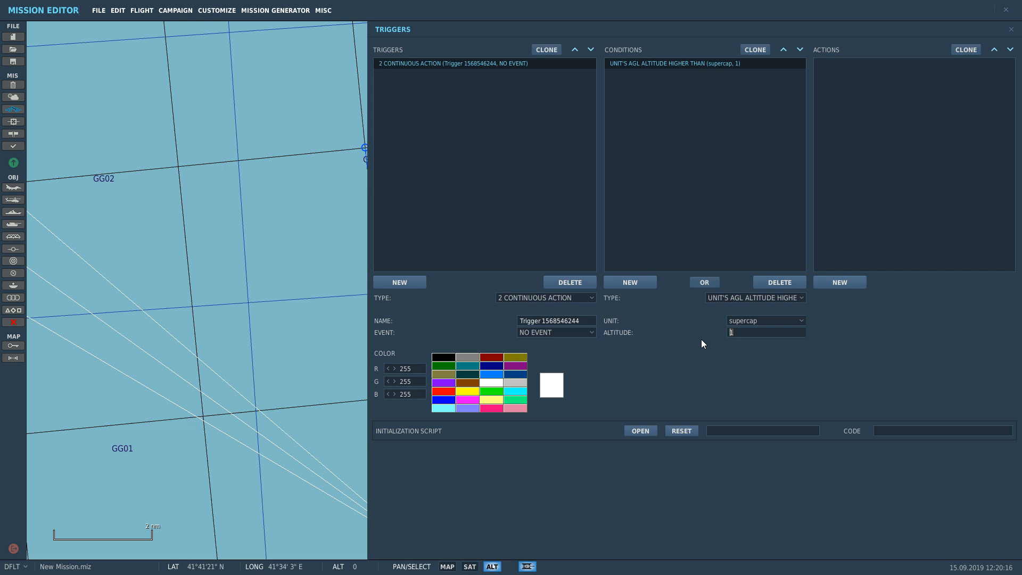
{"action": "type", "text": "33"}
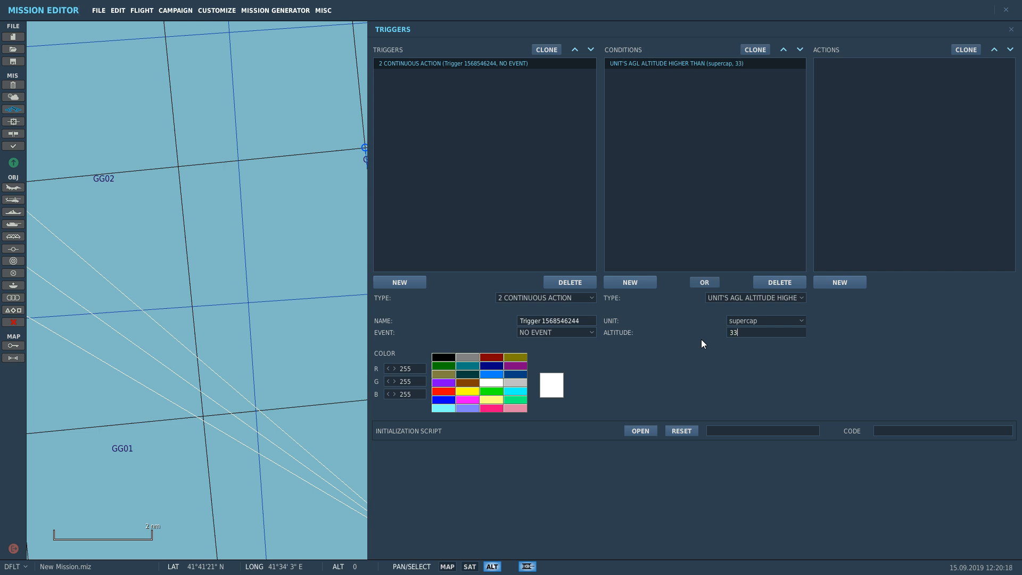
{"action": "left_click", "coordinate": [839, 281]}
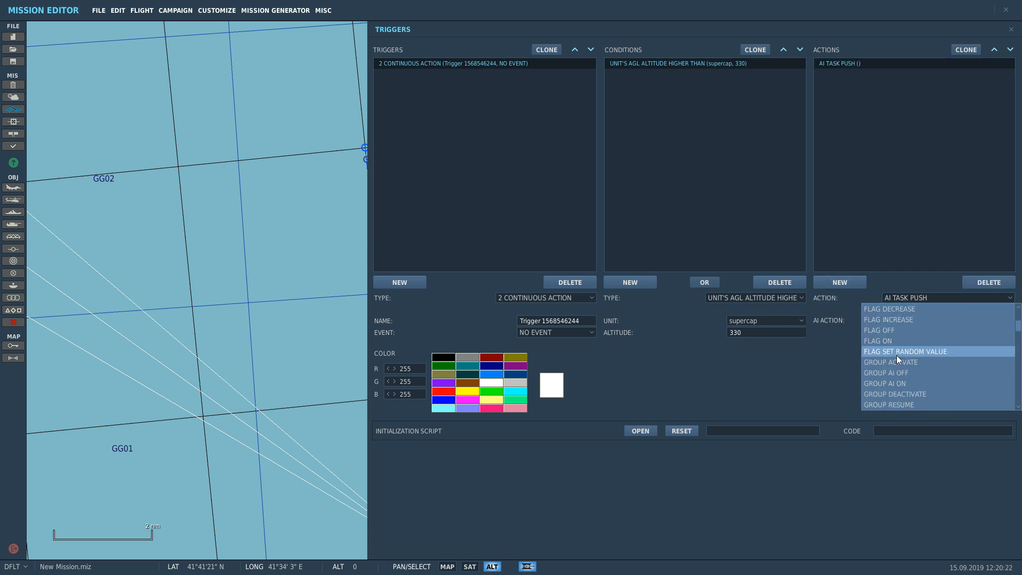
Make the action a MESSAGE TO ALL reading TSETING! shown for 2 seconds.
{"action": "scroll", "scroll_direction": "down", "scroll_amount": 3}
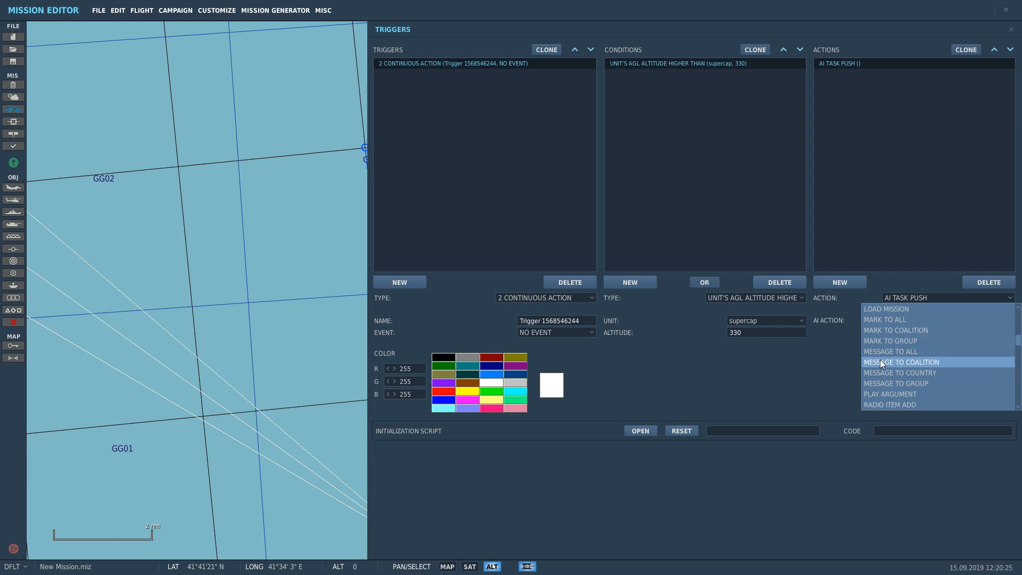
{"action": "left_click", "coordinate": [890, 351]}
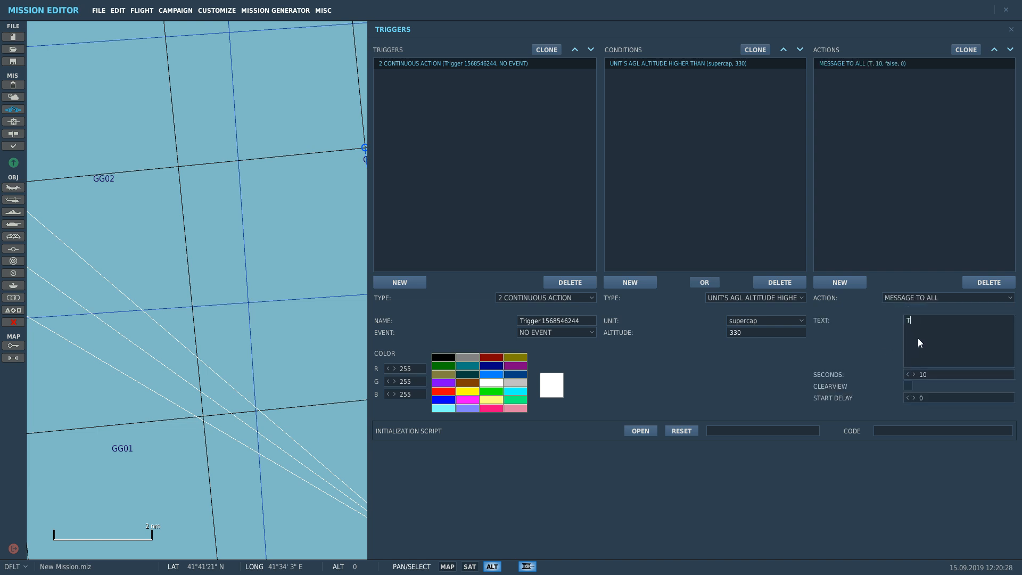
{"action": "type", "text": "SETING!"}
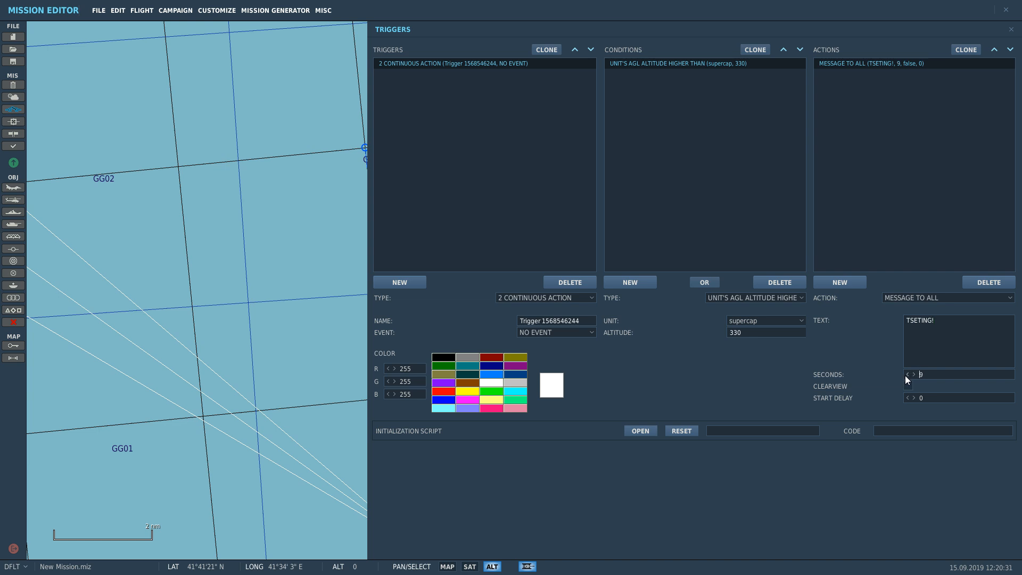
{"action": "left_click", "coordinate": [912, 373]}
{"action": "type", "text": "1"}
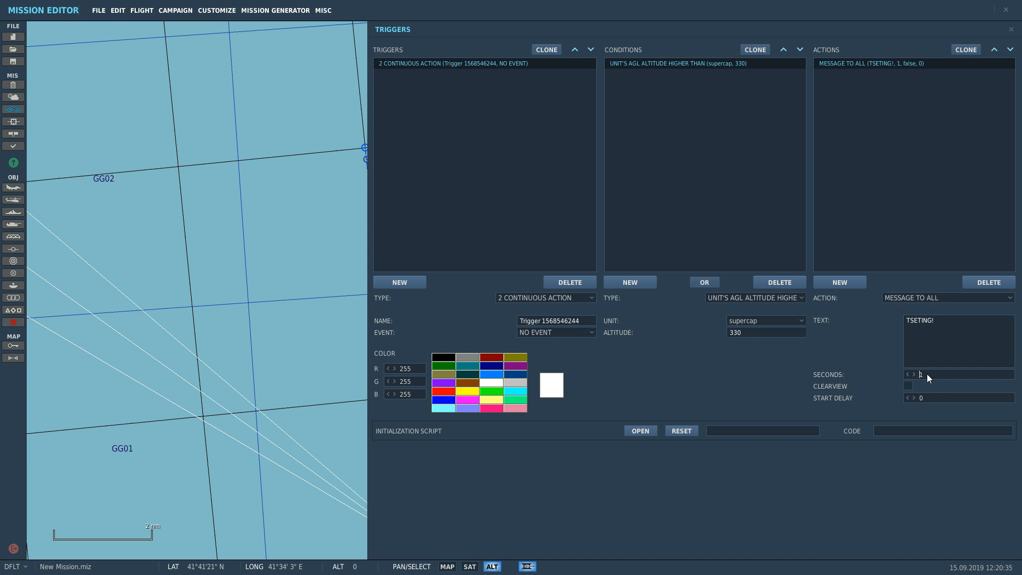
{"action": "mouse_move", "coordinate": [753, 454]}
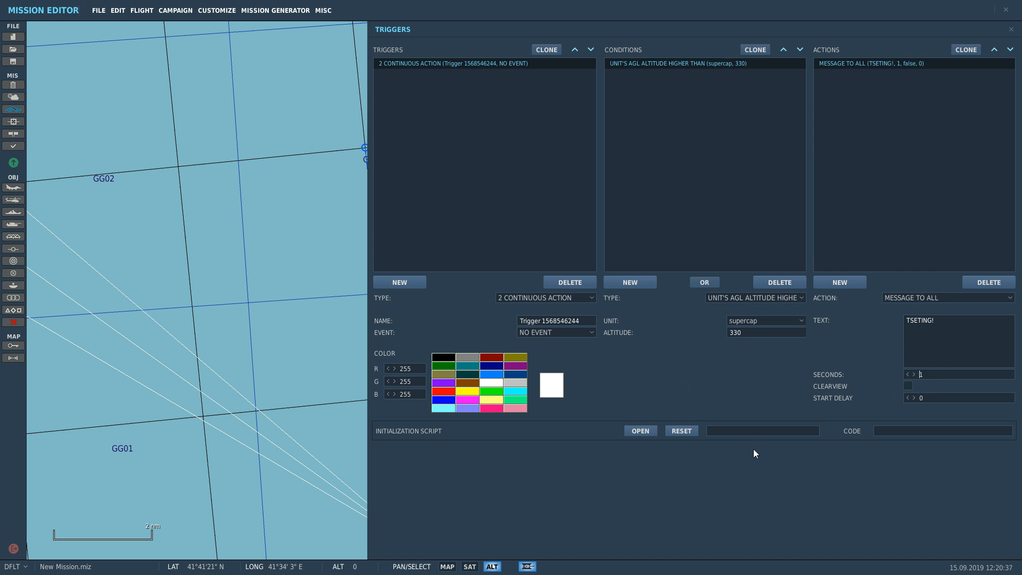
{"action": "left_click", "coordinate": [912, 374]}
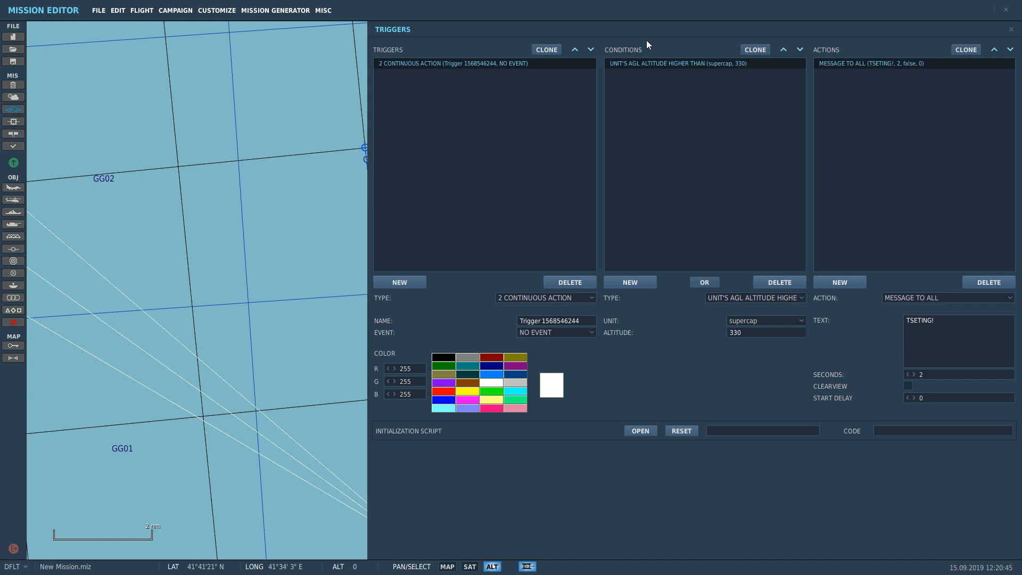
{"action": "mouse_move", "coordinate": [611, 66]}
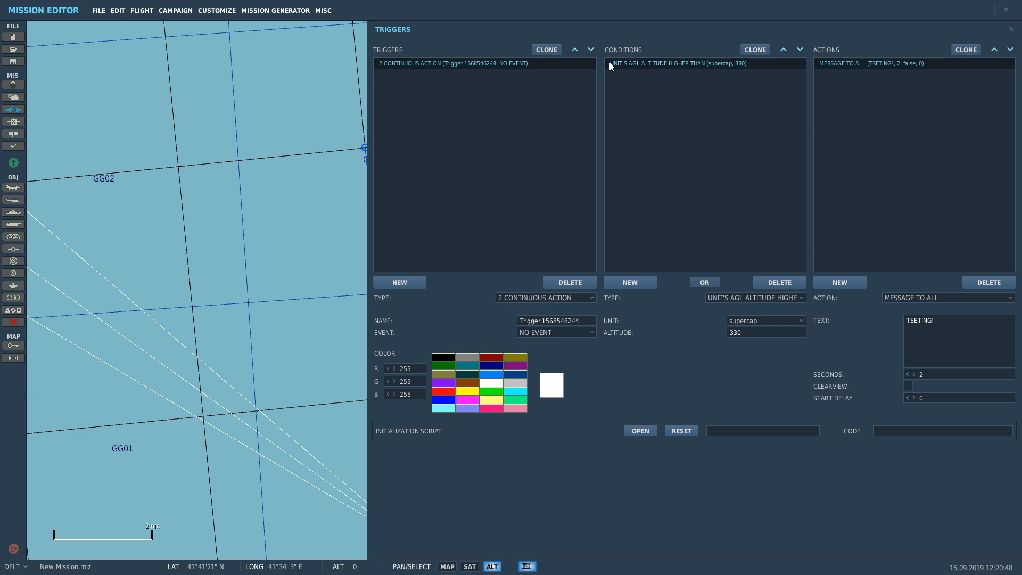
{"action": "mouse_move", "coordinate": [896, 77]}
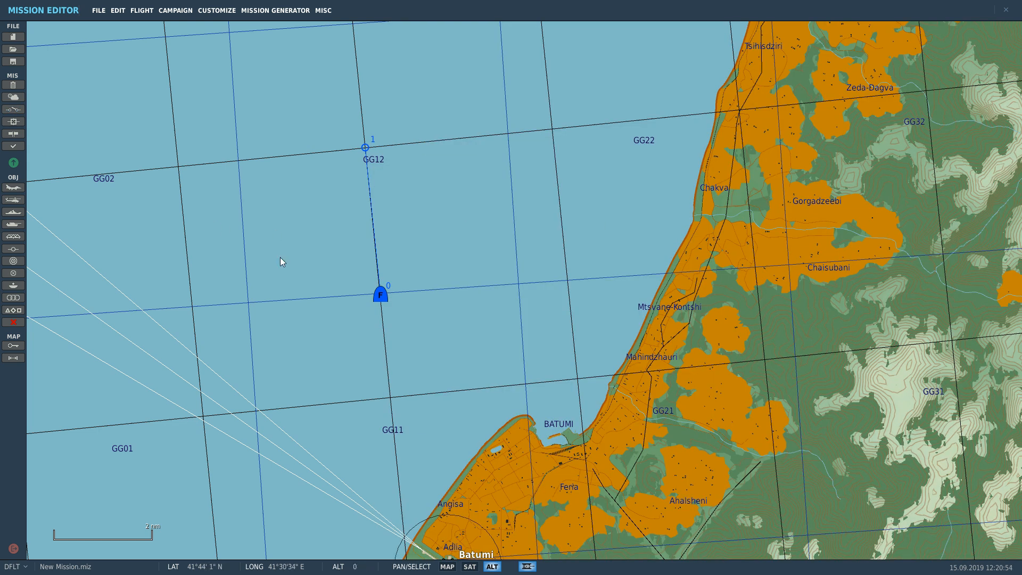
{"action": "left_click", "coordinate": [379, 294]}
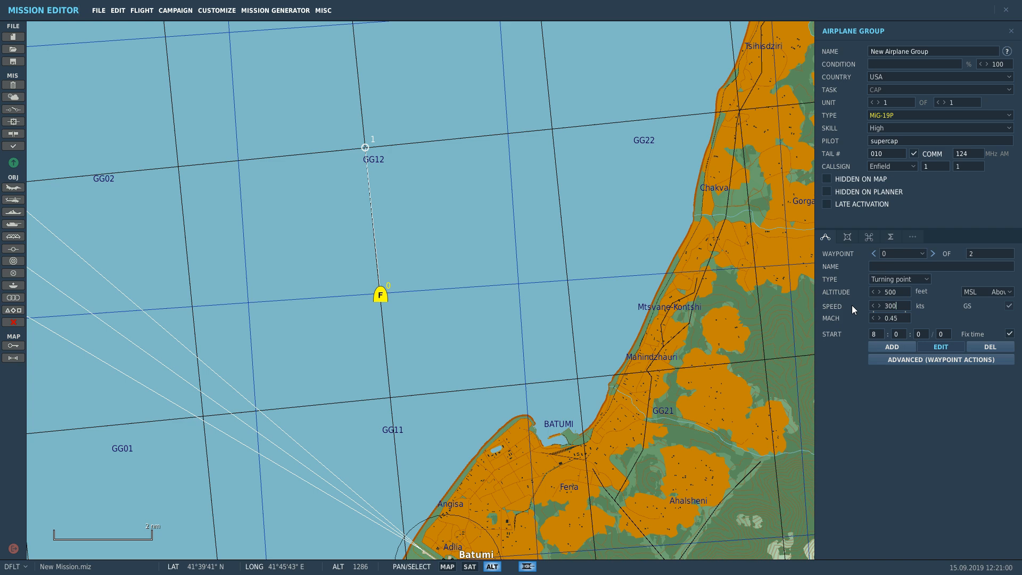
{"action": "left_click", "coordinate": [939, 127]}
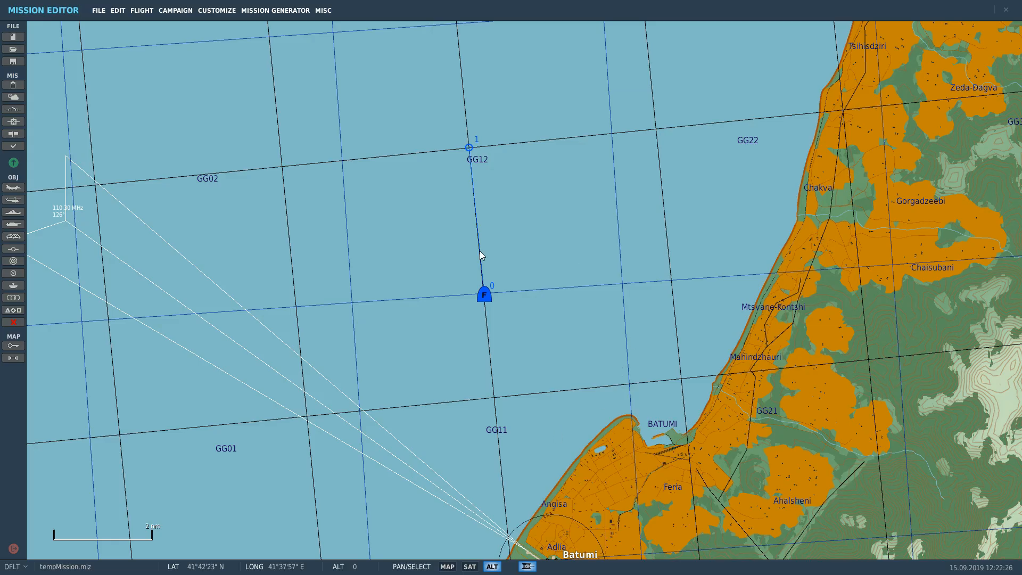
Reopen the triggers and set the trigger to switched condition again.
{"action": "left_click", "coordinate": [483, 294]}
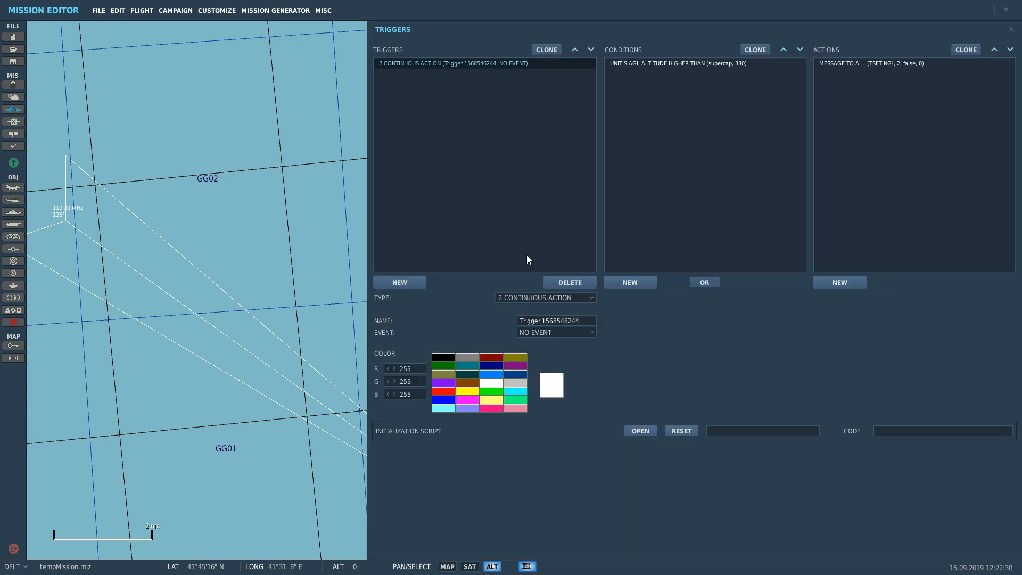
{"action": "left_click", "coordinate": [545, 297]}
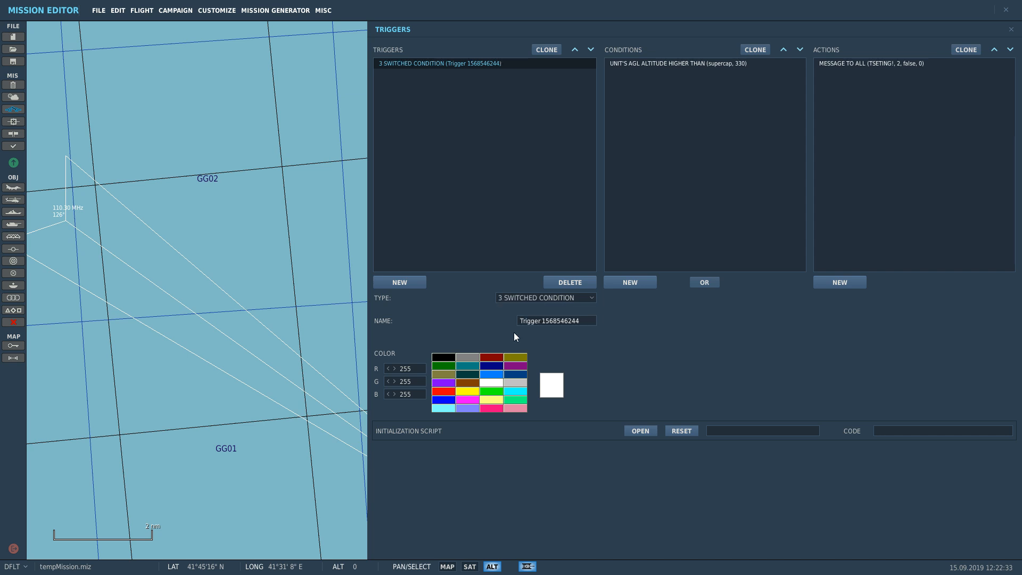
{"action": "mouse_move", "coordinate": [1009, 31]}
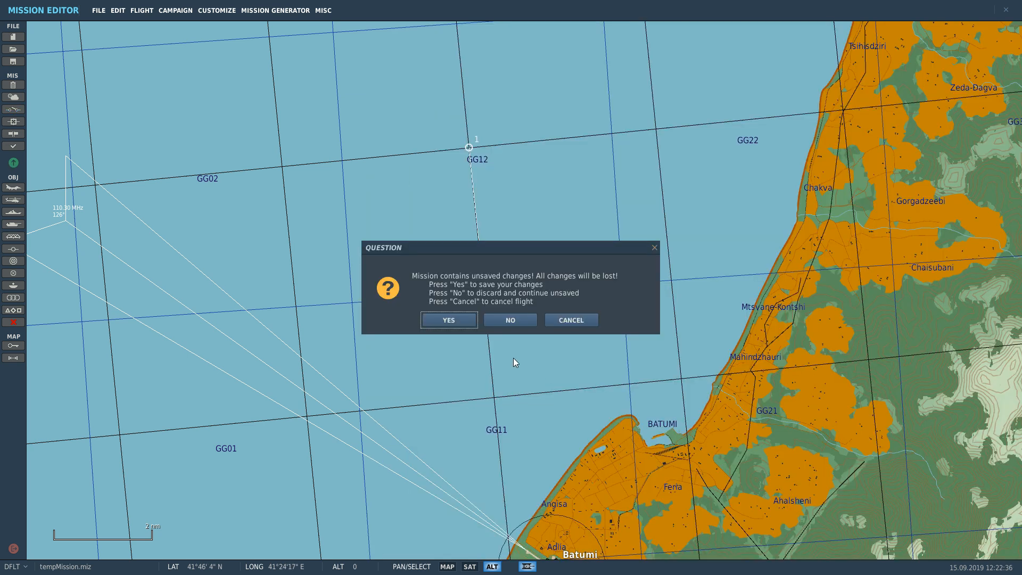
Answer the unsaved-changes prompt and start the MiG-19P test flight.
{"action": "left_click", "coordinate": [510, 320]}
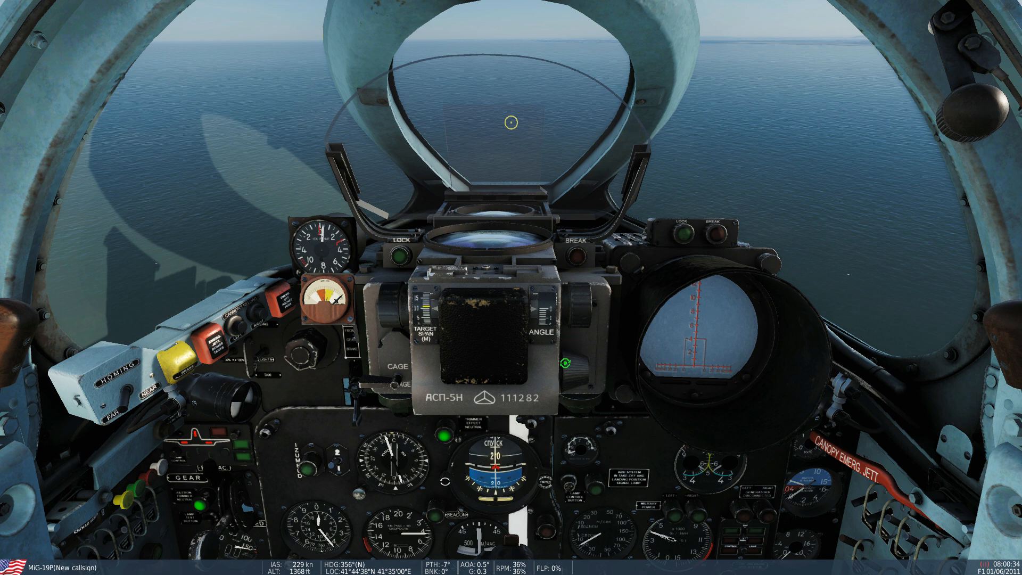
{"action": "mouse_move", "coordinate": [858, 347]}
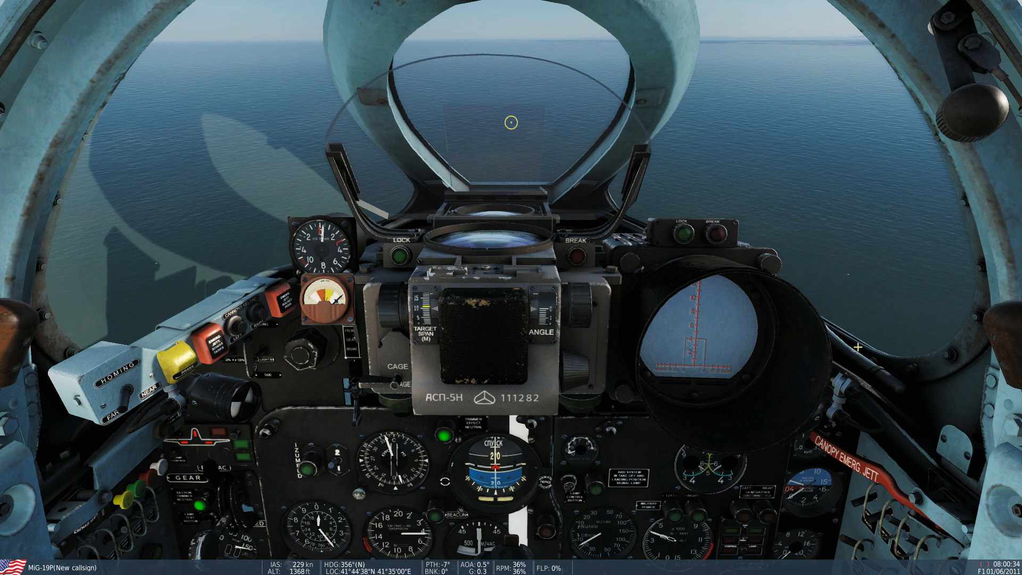
{"action": "mouse_move", "coordinate": [418, 258]}
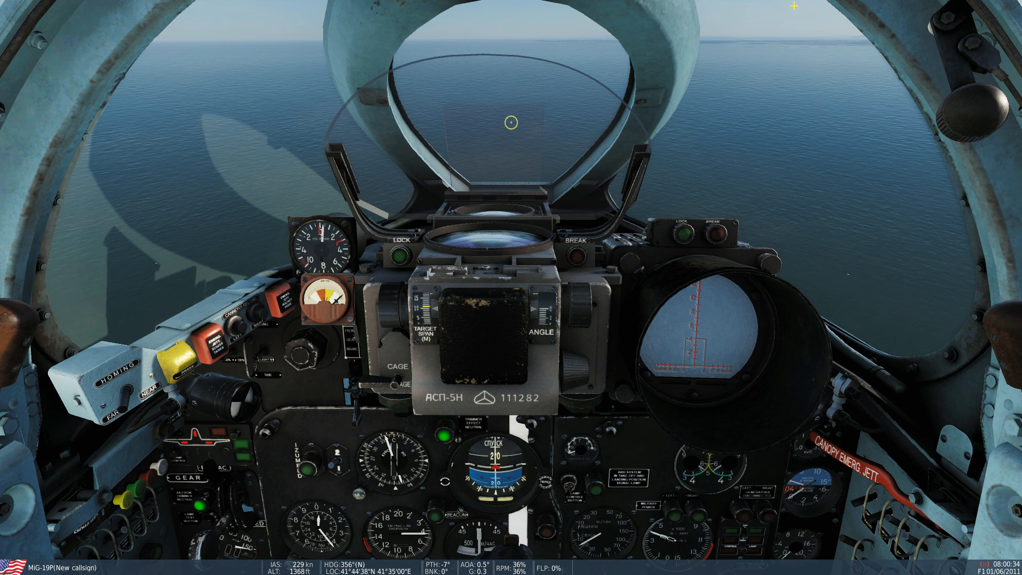
{"action": "mouse_move", "coordinate": [382, 339]}
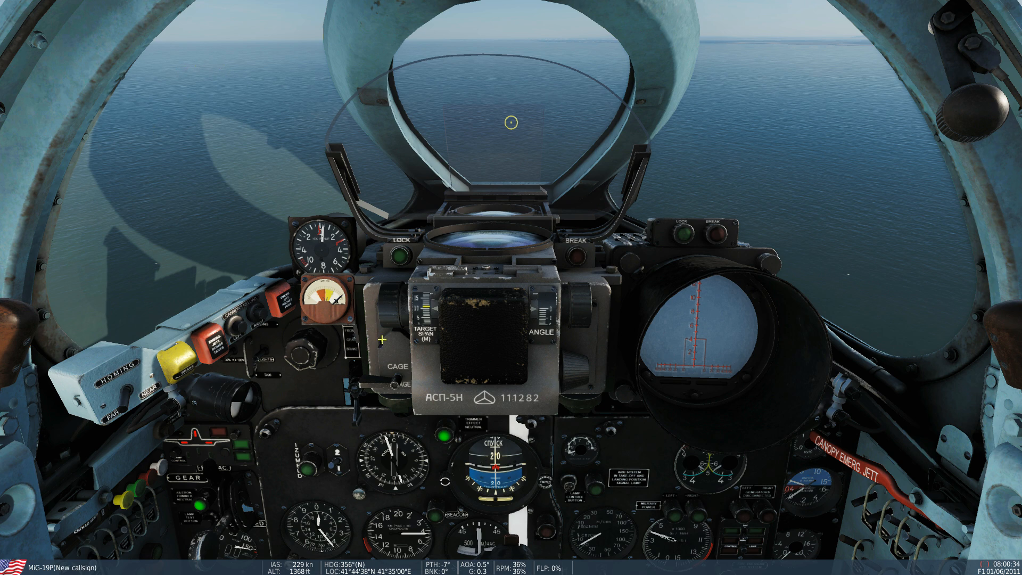